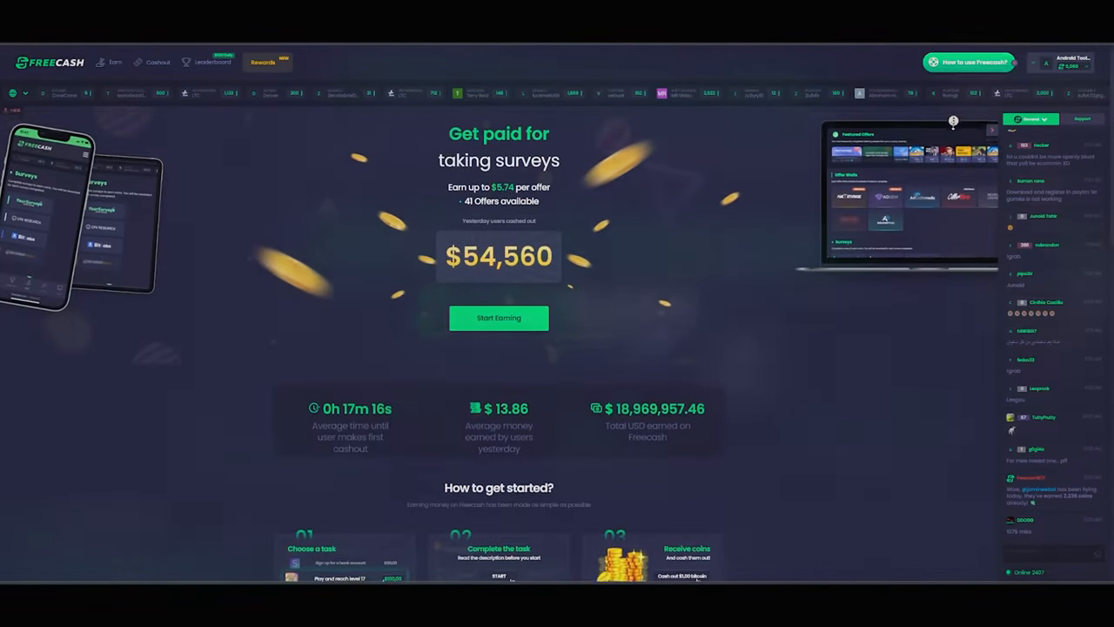
Scroll the homepage past the stats, FAQ and reviews to the Exclusive Freecash Surveys offer
scroll("down", 3)
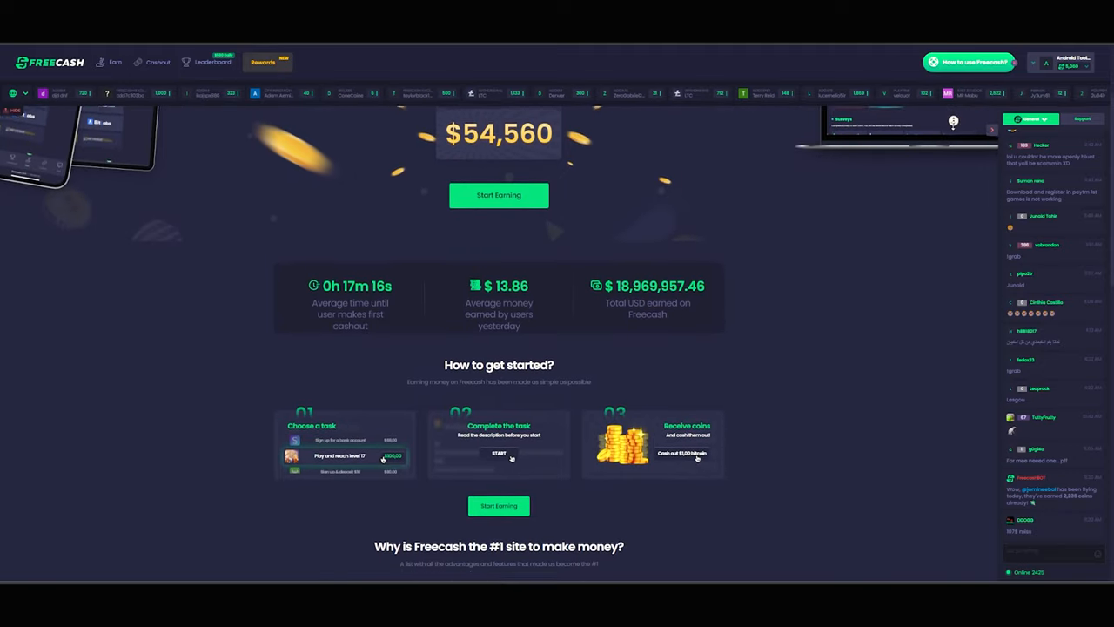
scroll("down", 3)
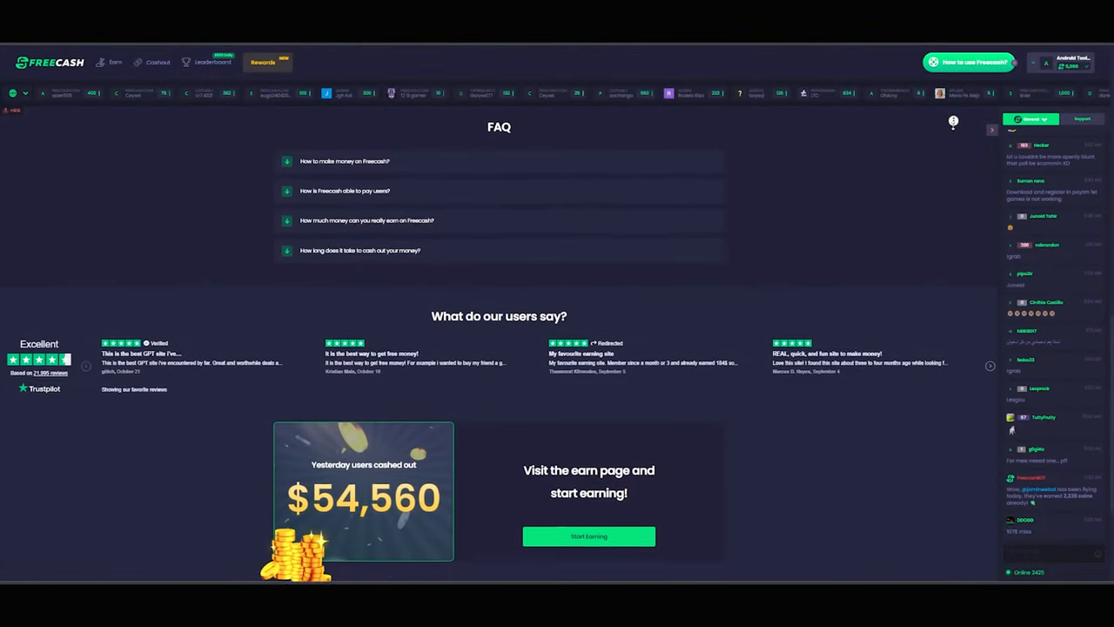
scroll("down", 3)
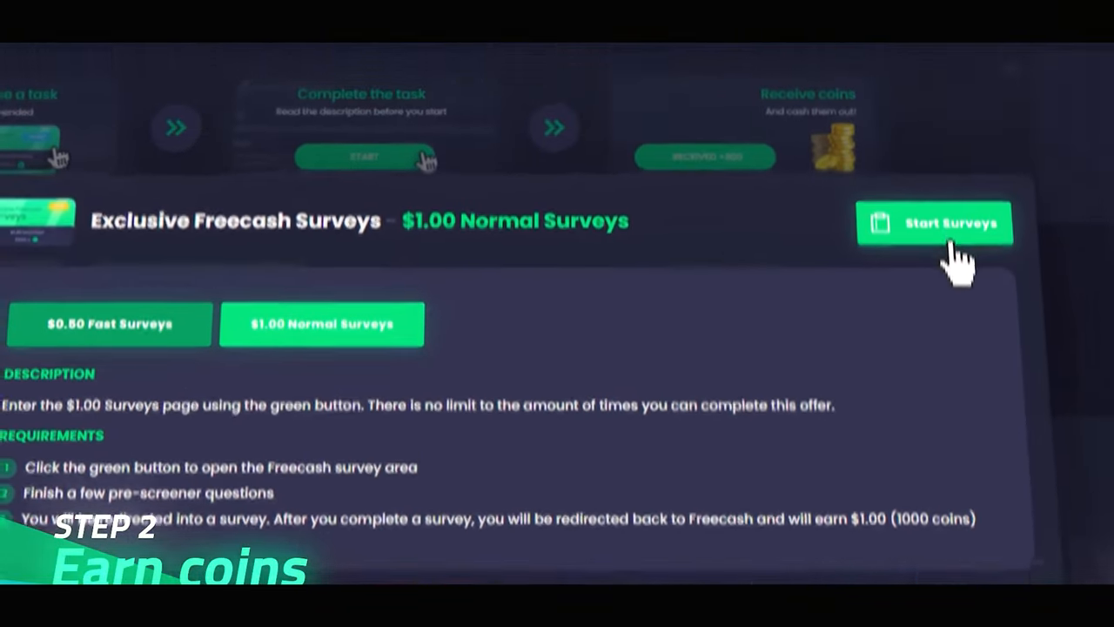
Start the surveys, then view the PayPal, crypto, gift card and skin cashout options
left_click(935, 223)
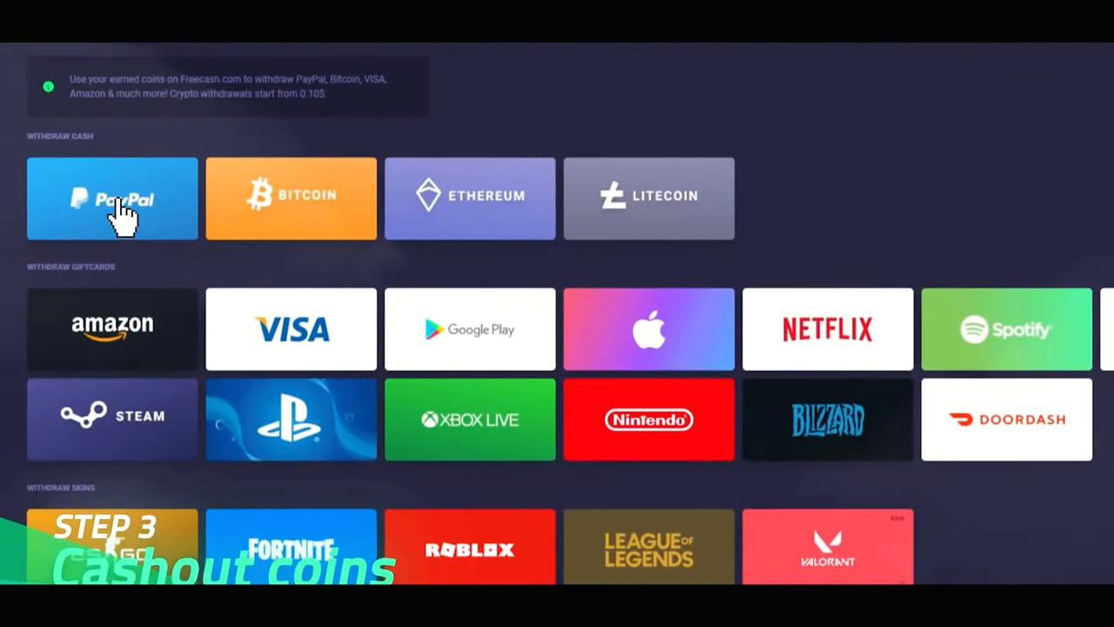
left_click(112, 198)
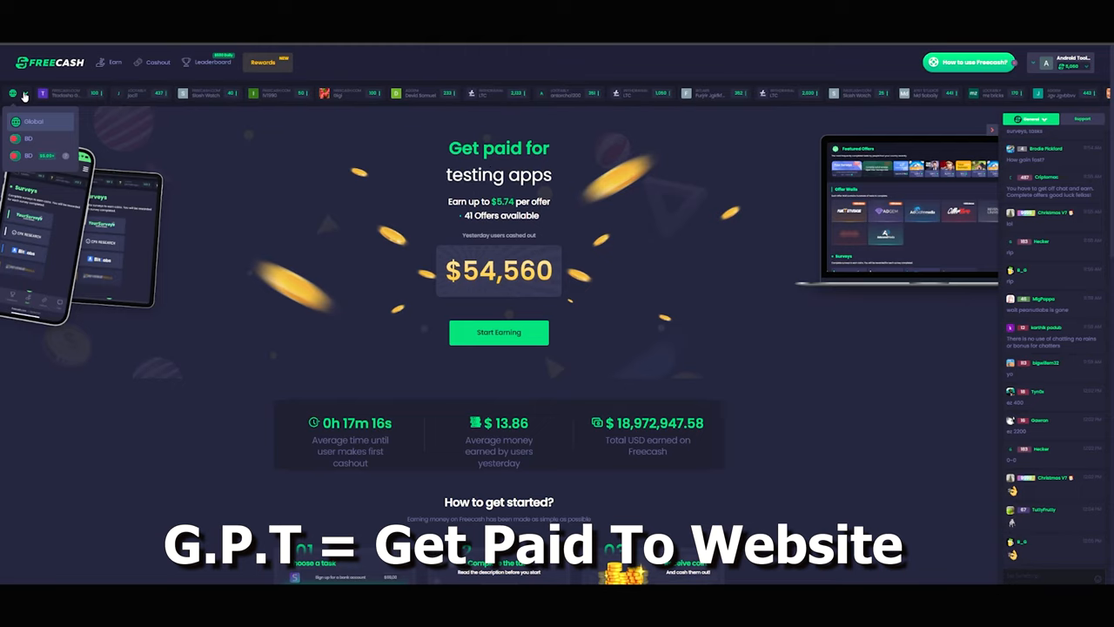
Visit Earn and Cashout, then view profile stats: completed offers, coins earned, recent earnings
left_click(115, 62)
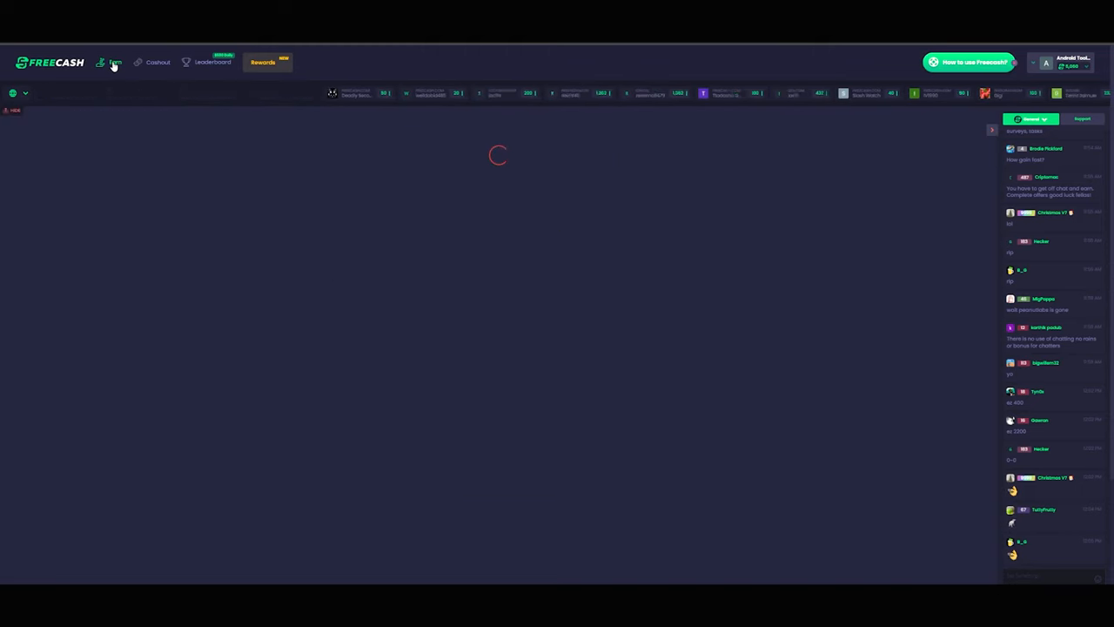
left_click(115, 62)
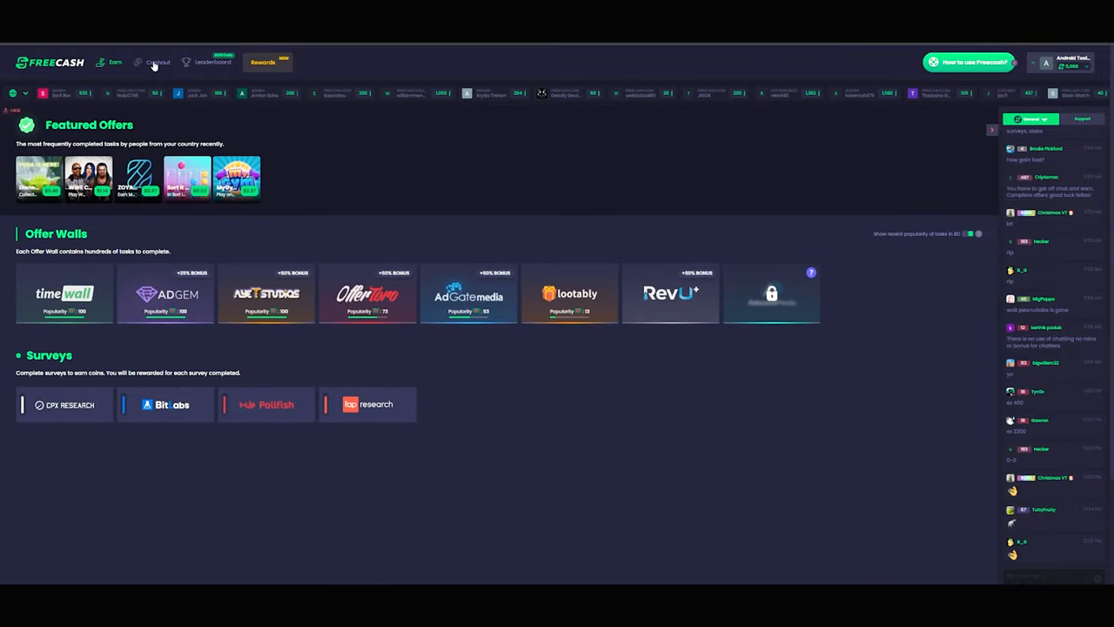
left_click(158, 61)
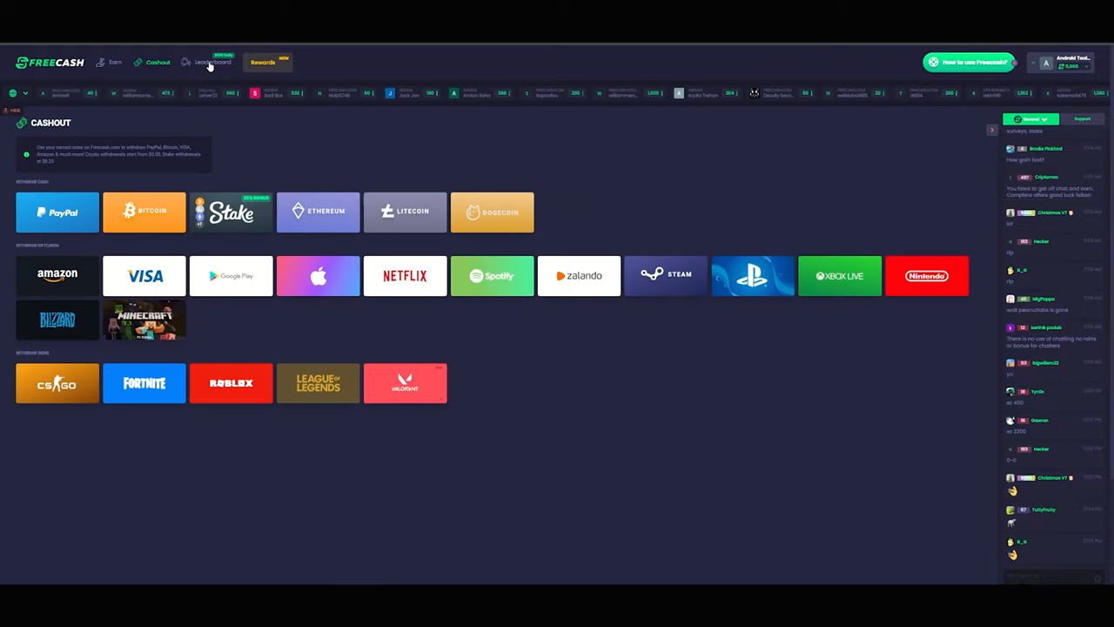
left_click(212, 62)
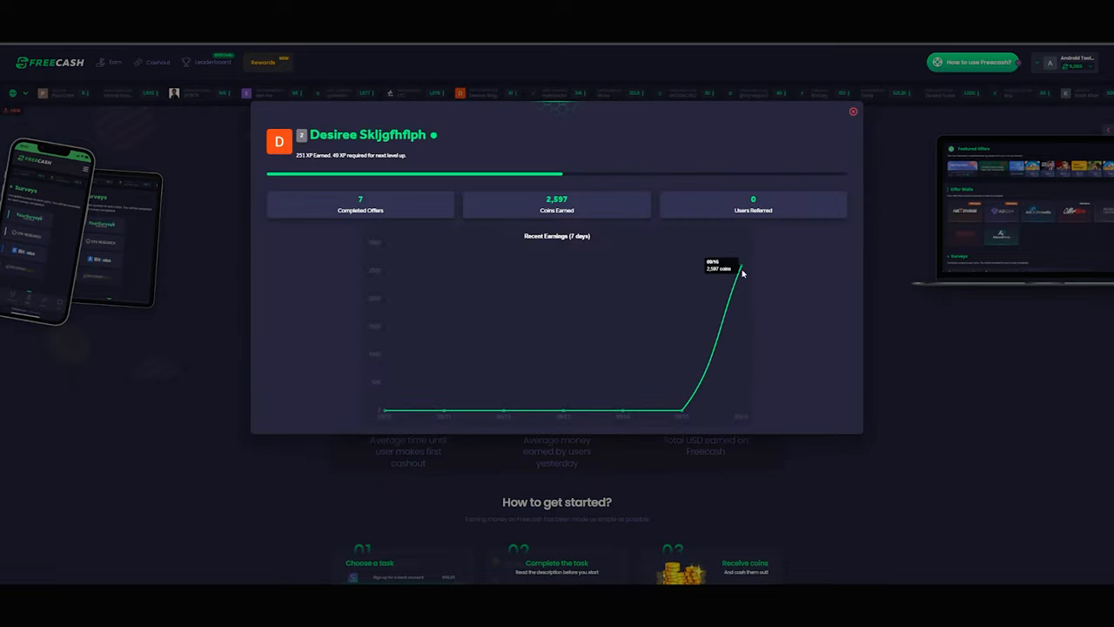
Close the stats overlay and scroll to 'Why is Freecash the #1 site' and the FAQ
left_click(853, 112)
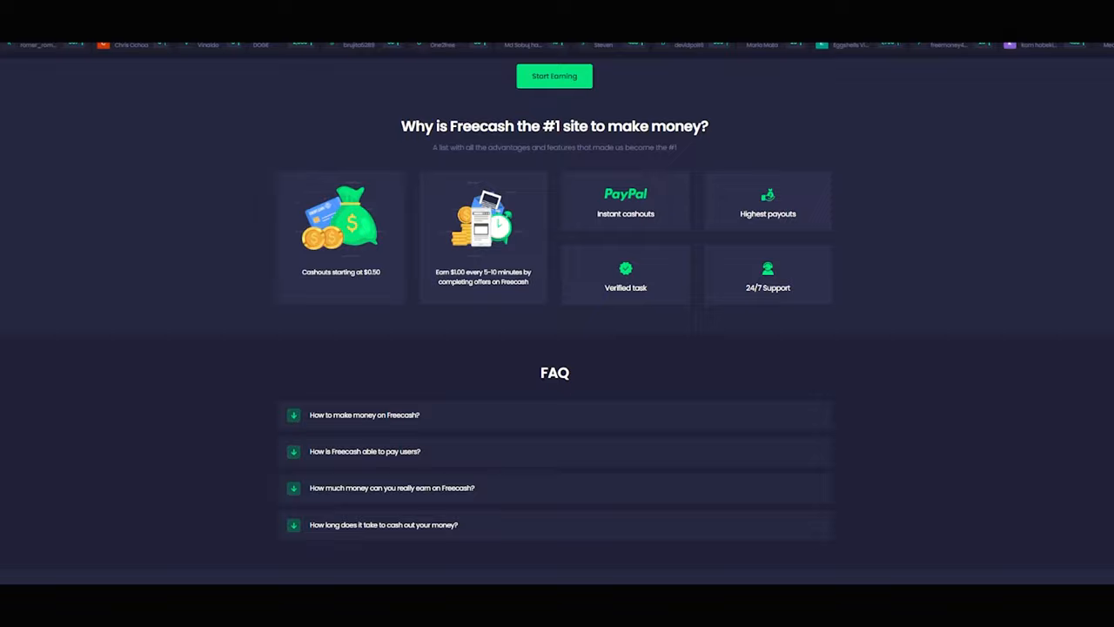
scroll("down", 3)
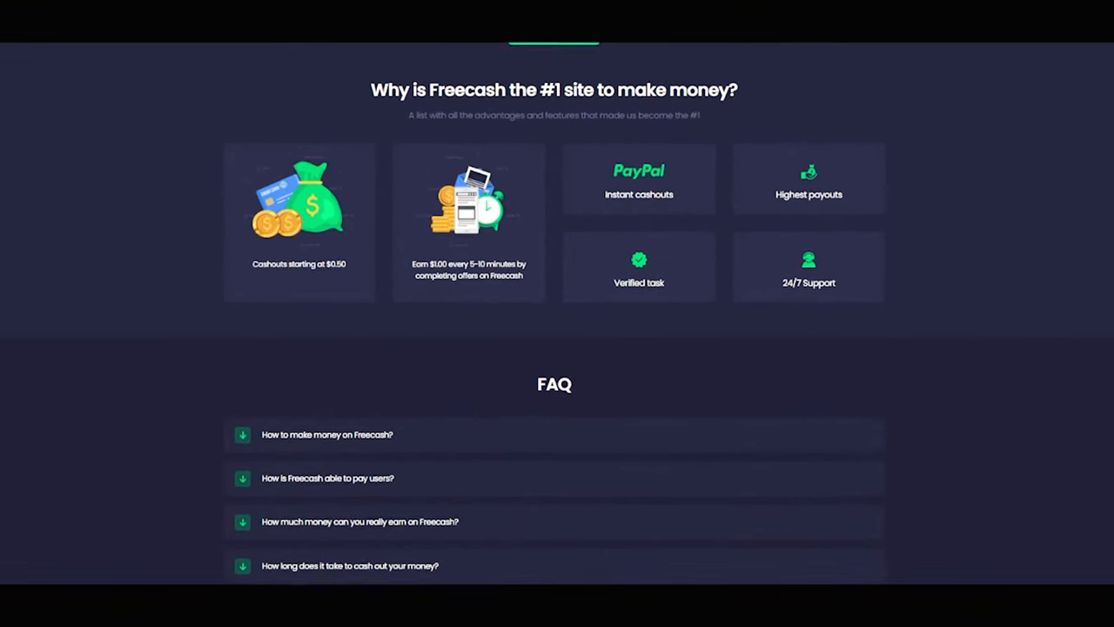
scroll("down", 3)
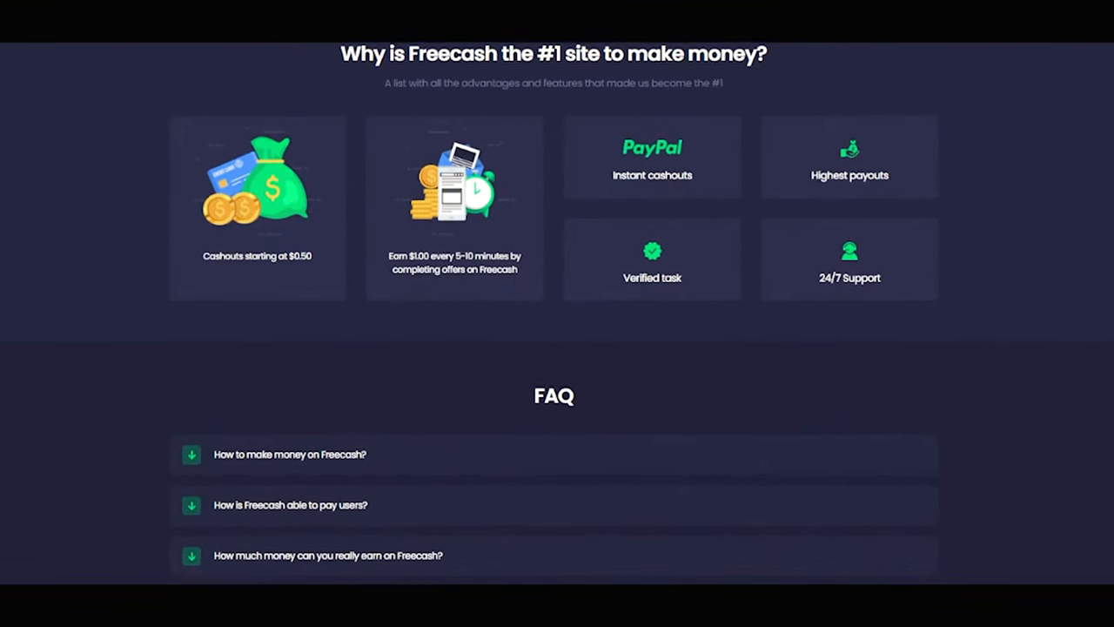
scroll("down", 3)
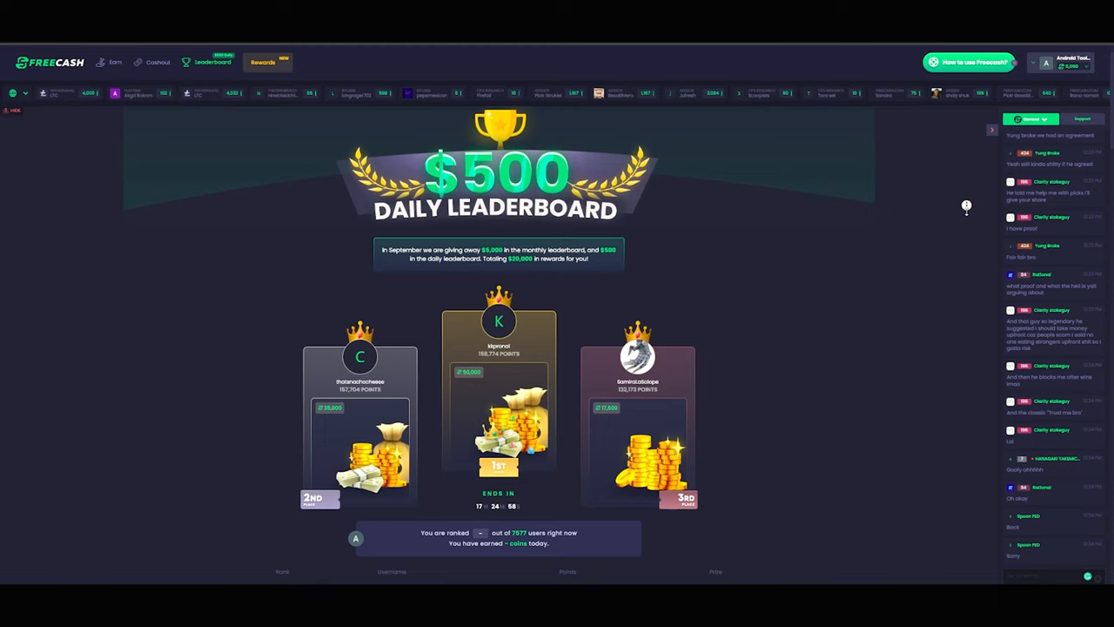
Scroll the $500 daily leaderboard past place 30, ending on the Earn page
scroll("down", 3)
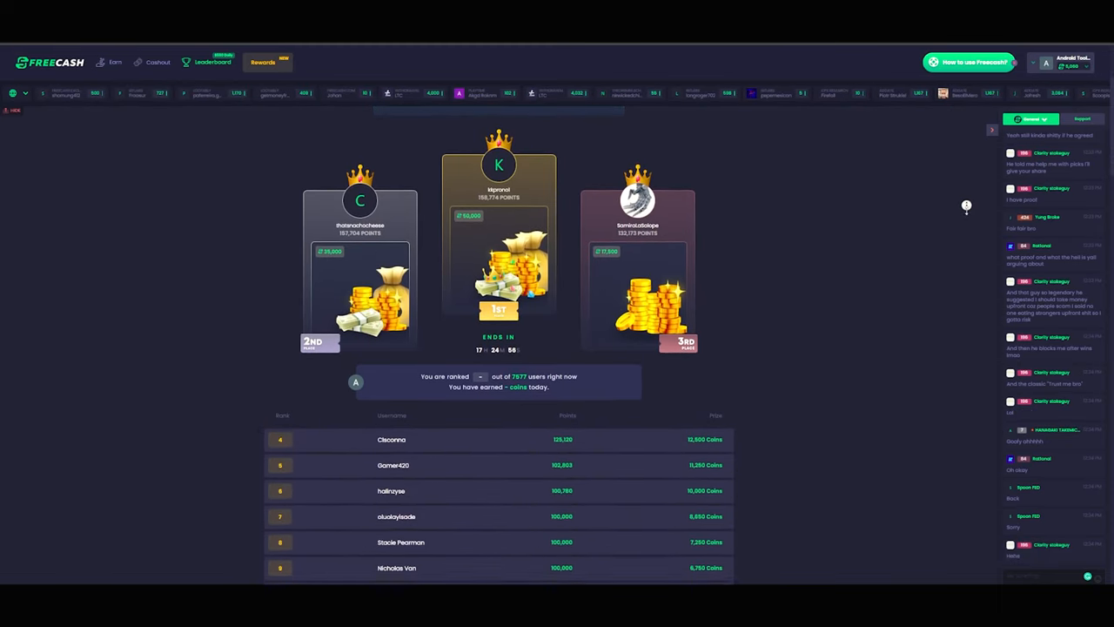
scroll("down", 3)
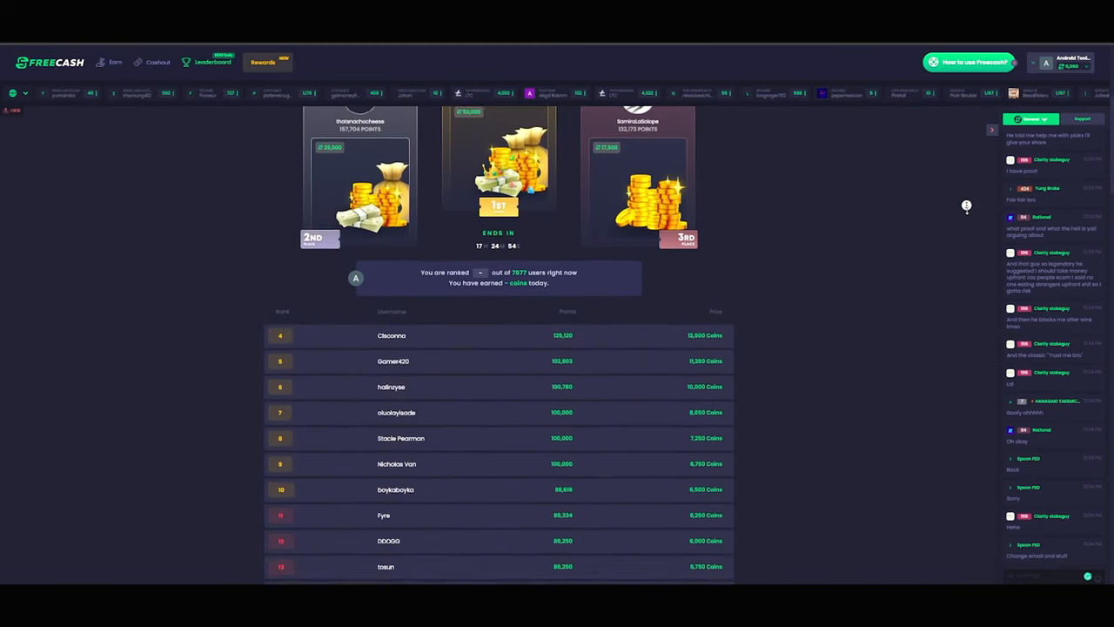
scroll("down", 3)
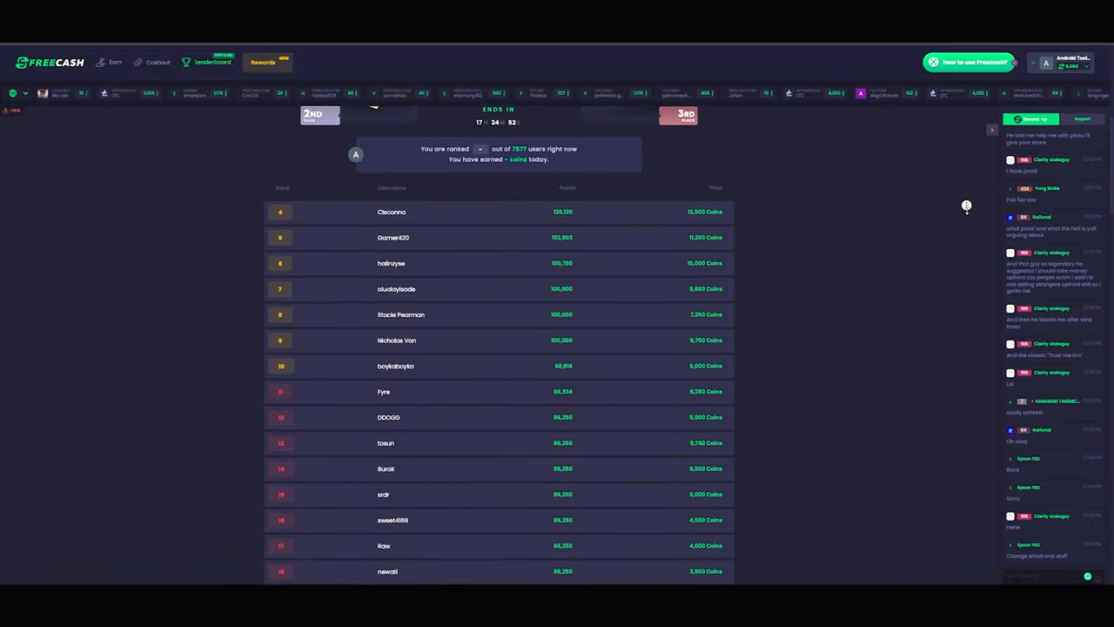
scroll("down", 3)
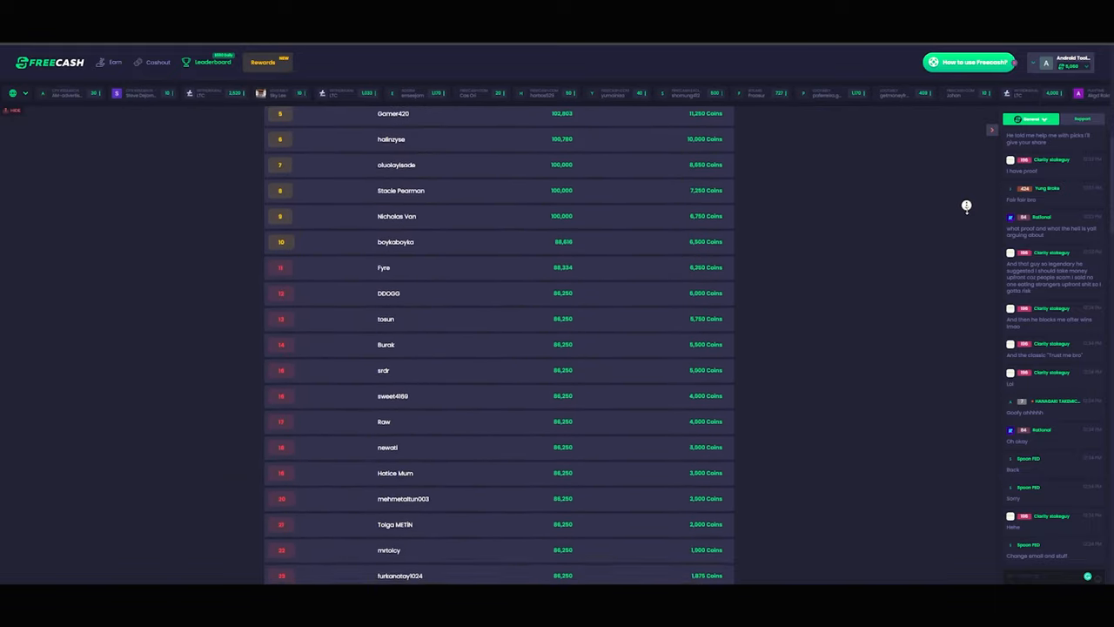
scroll("down", 3)
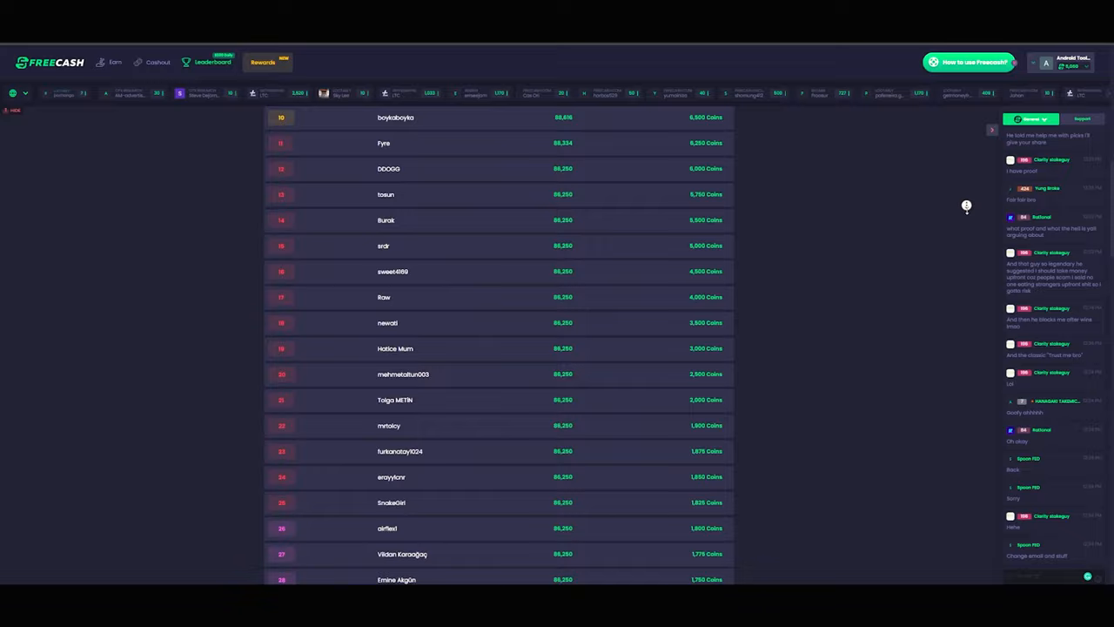
scroll("down", 3)
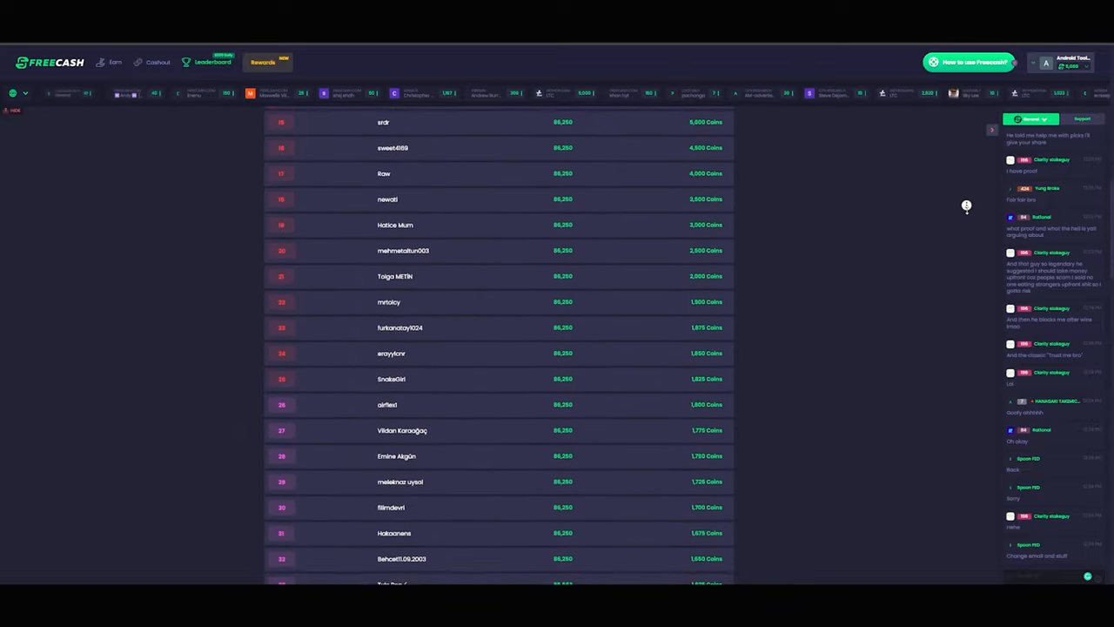
scroll("down", 3)
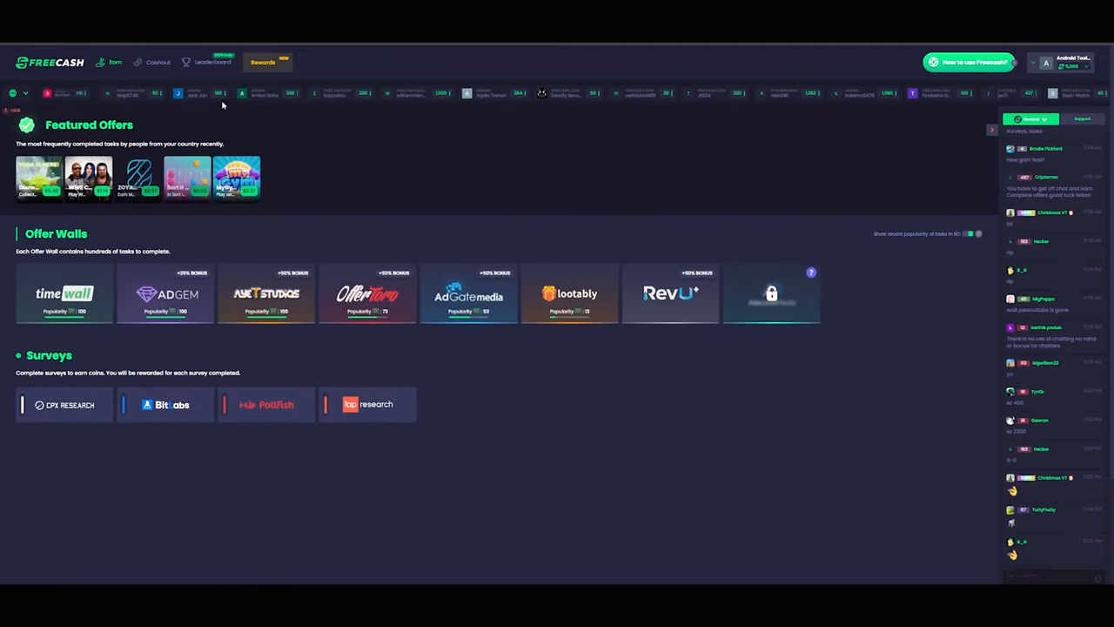
View the PayPal, crypto, gift card and skin withdrawals, then return to the homepage
left_click(157, 62)
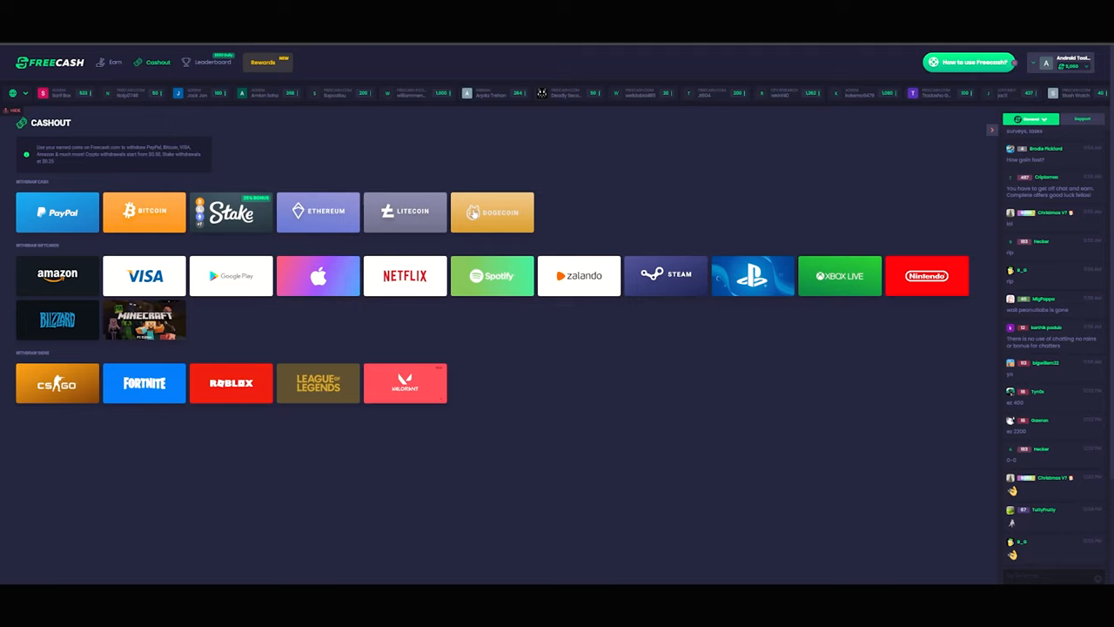
left_click(212, 62)
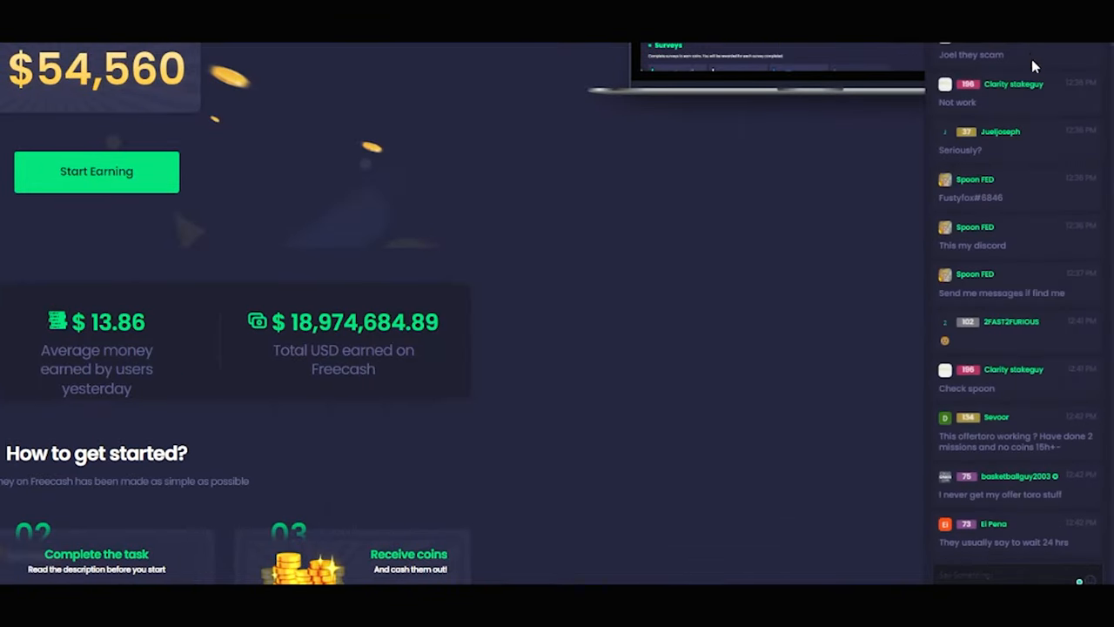
mouse_move(1020, 482)
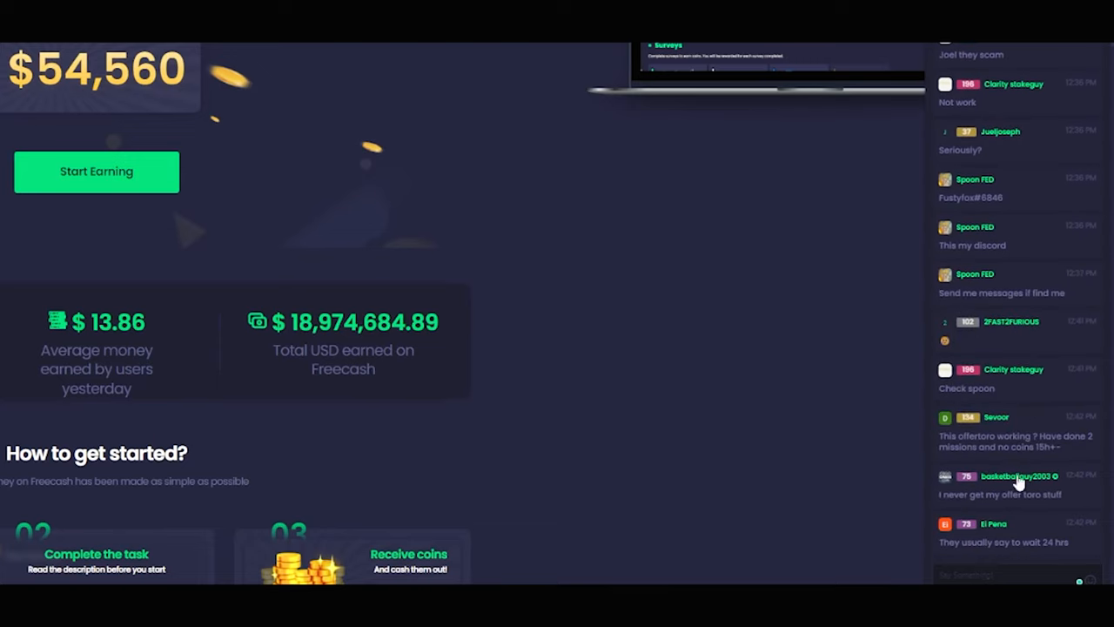
Type 'HEY' in the live chat and scroll through the homepage and older messages
type("HEY")
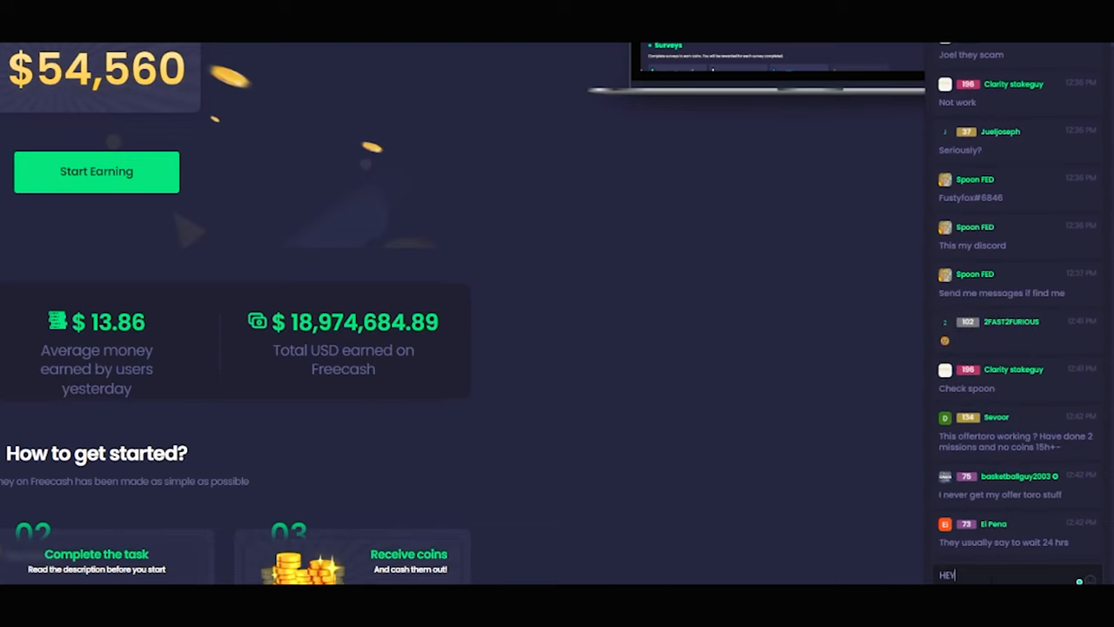
scroll("down", 3)
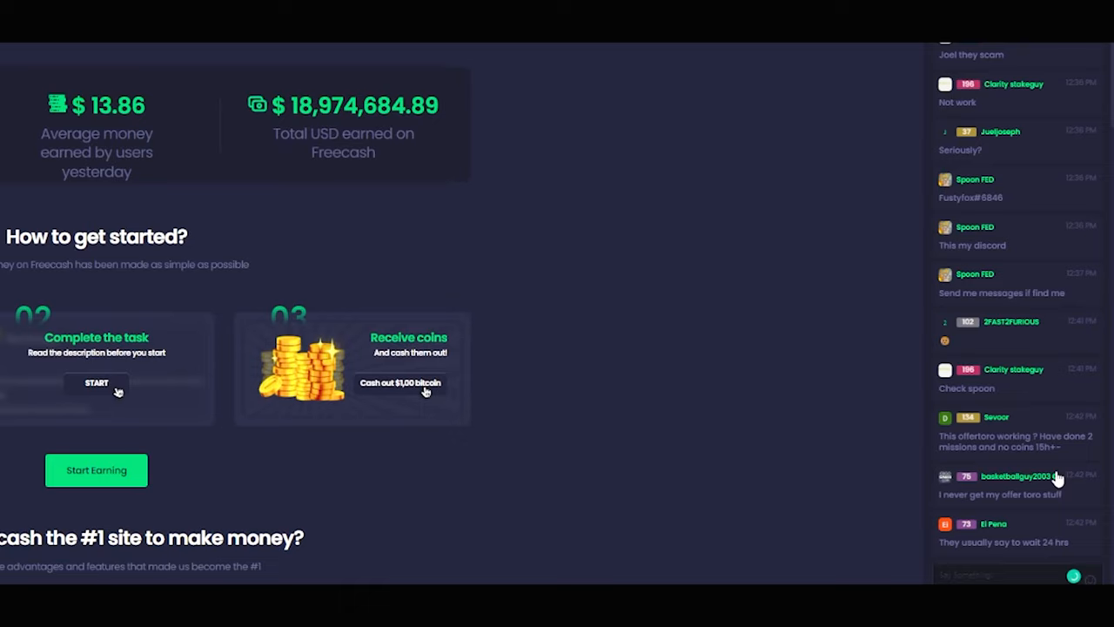
scroll("down", 3)
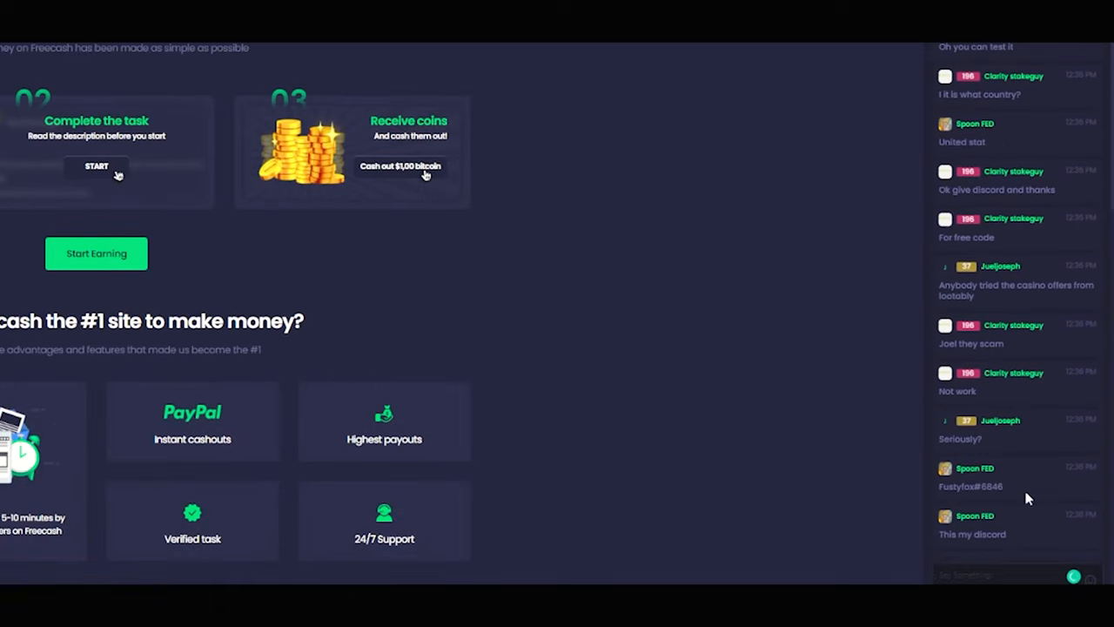
scroll("up", 3)
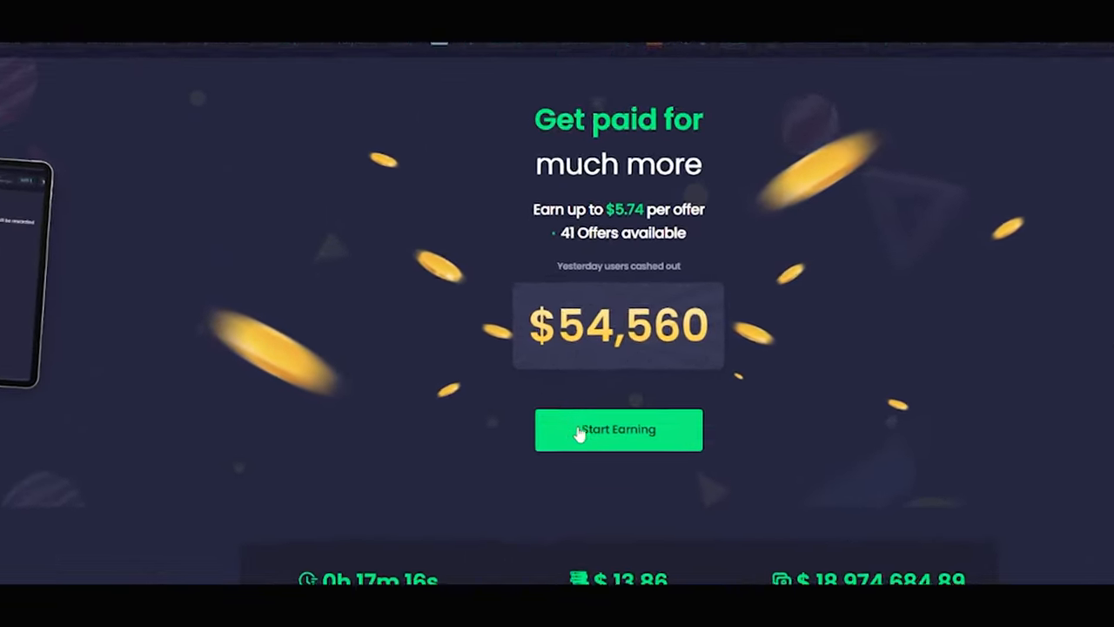
Scroll through the stats, 'How to get started?', advantages and FAQ, ending on Trustpilot
scroll("down", 3)
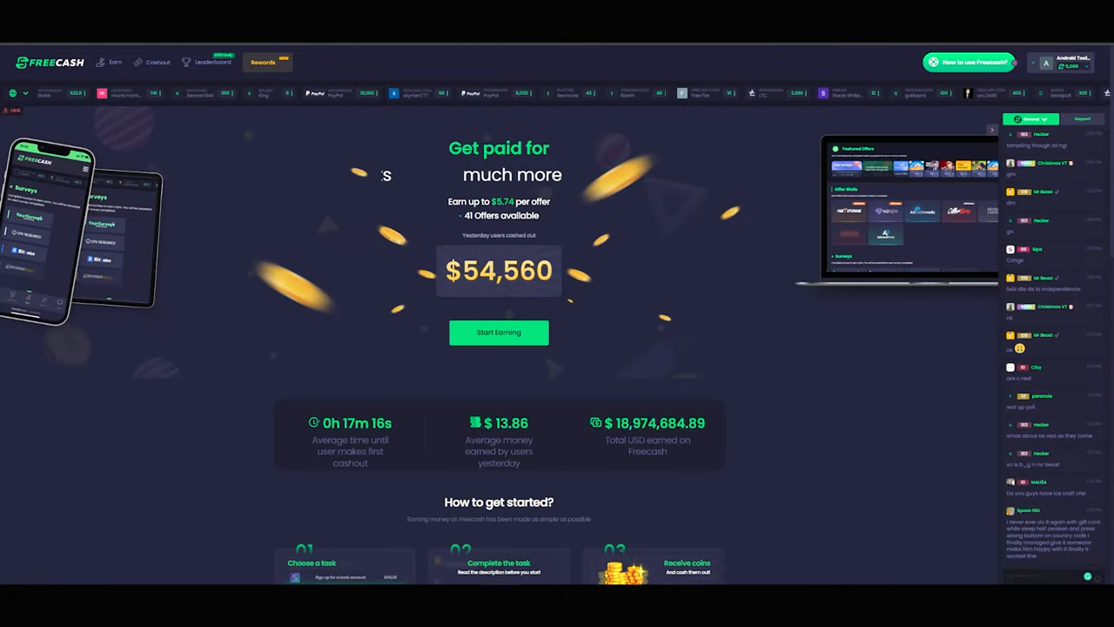
mouse_move(847, 393)
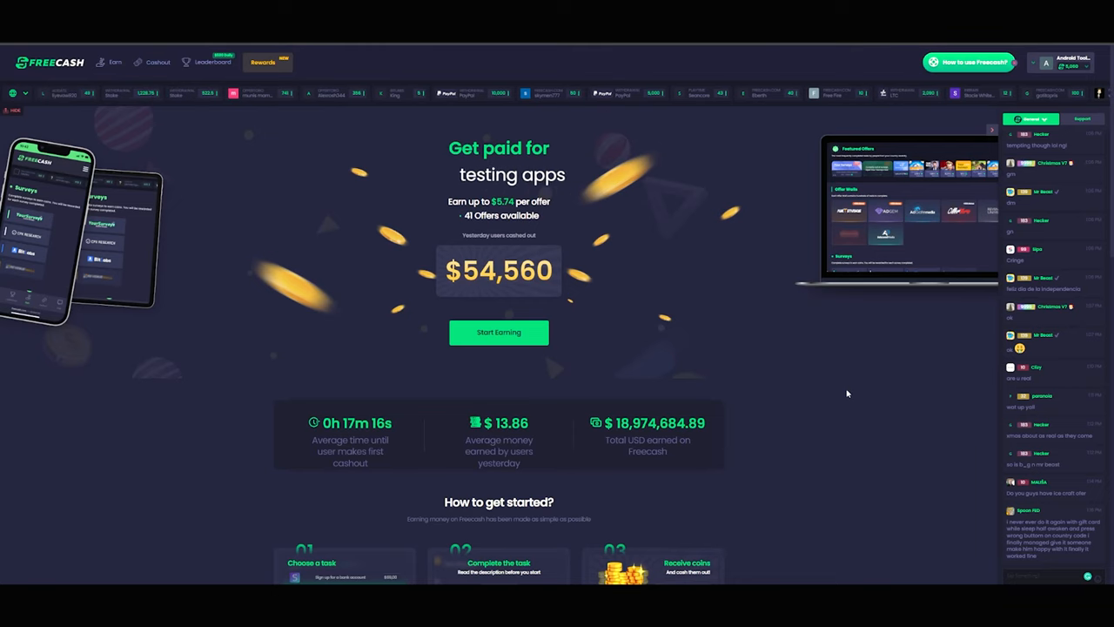
scroll("down", 3)
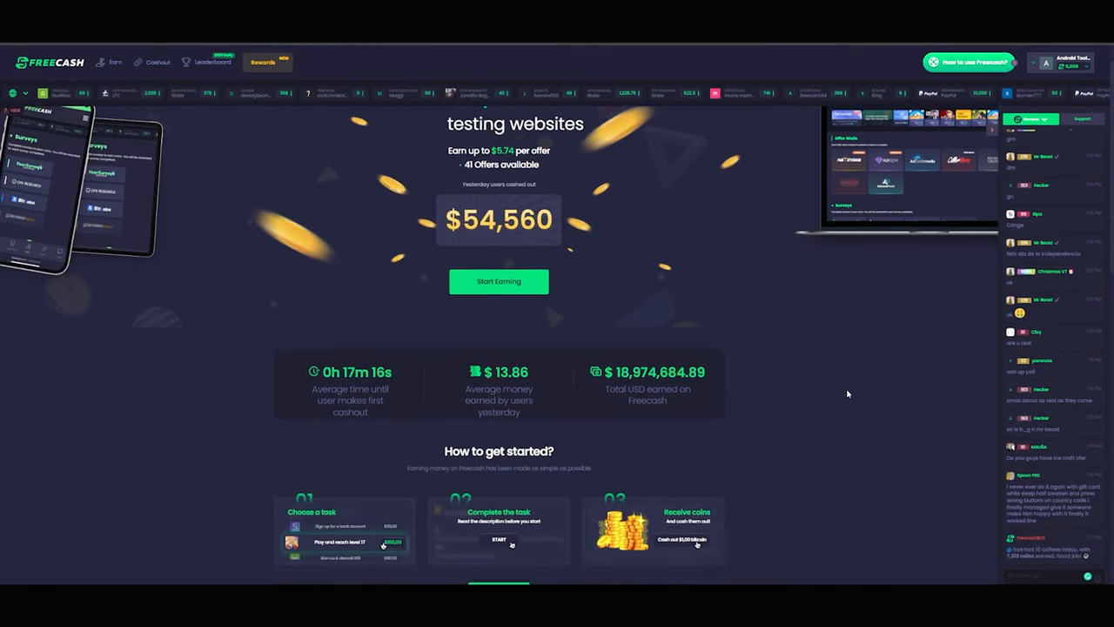
scroll("down", 3)
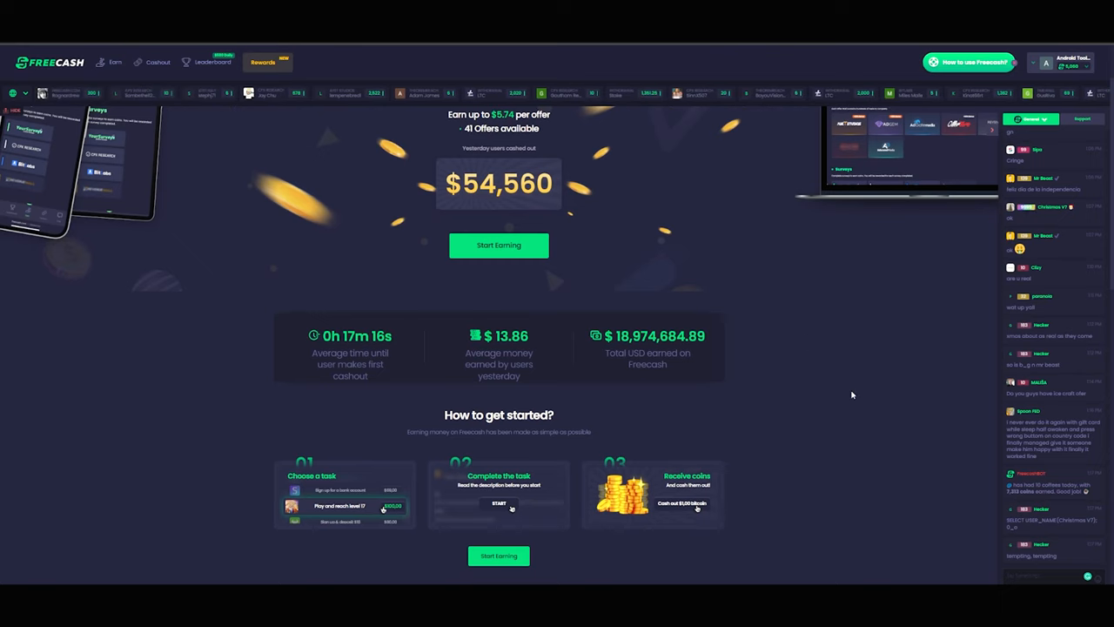
scroll("down", 3)
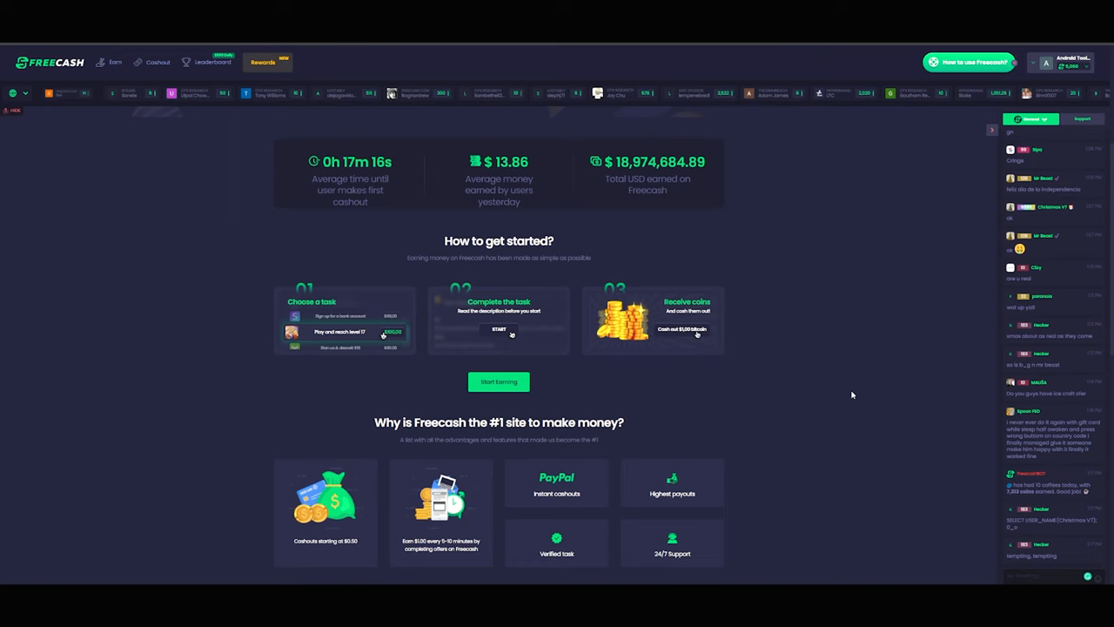
scroll("down", 3)
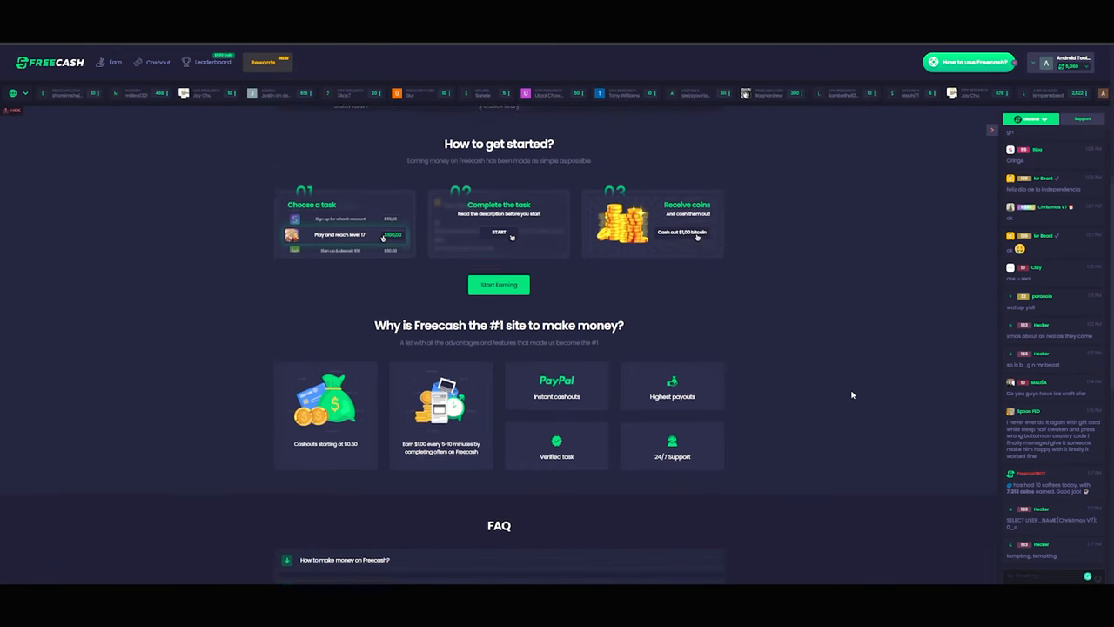
scroll("up", 3)
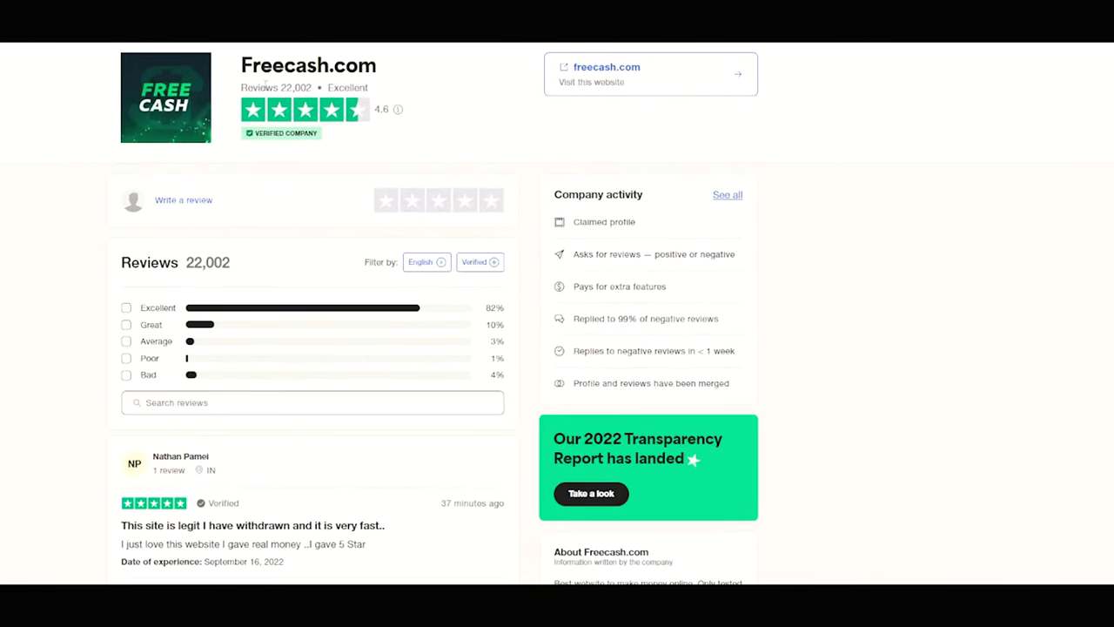
mouse_move(337, 209)
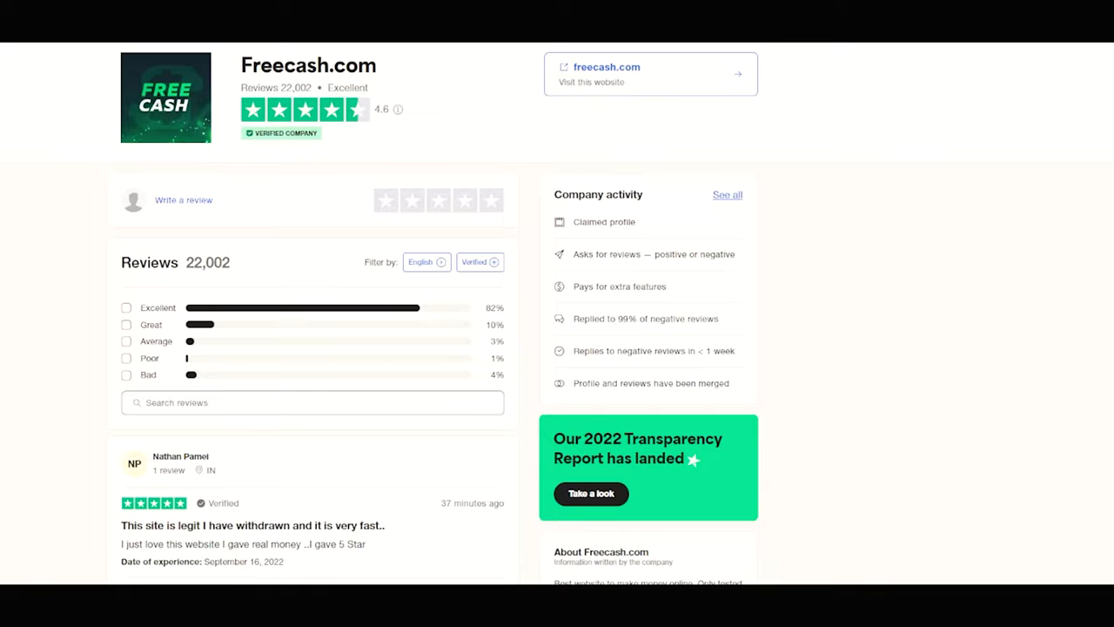
mouse_move(862, 212)
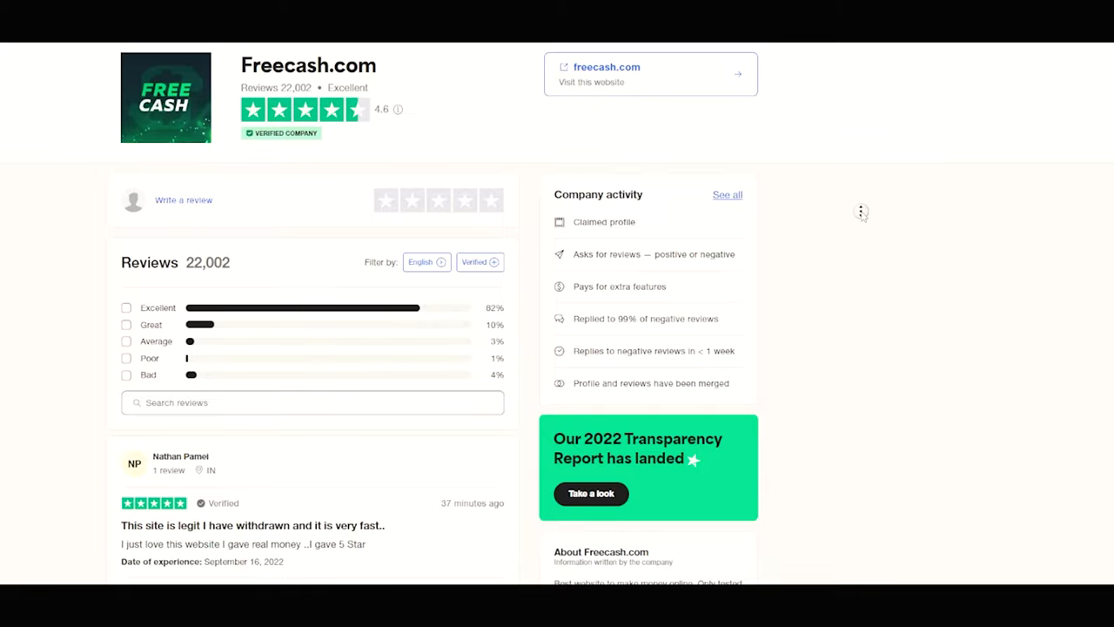
Check Freecash's 4.6 Excellent rating across 22,002 reviews and scroll recent five-star reviews
scroll("down", 3)
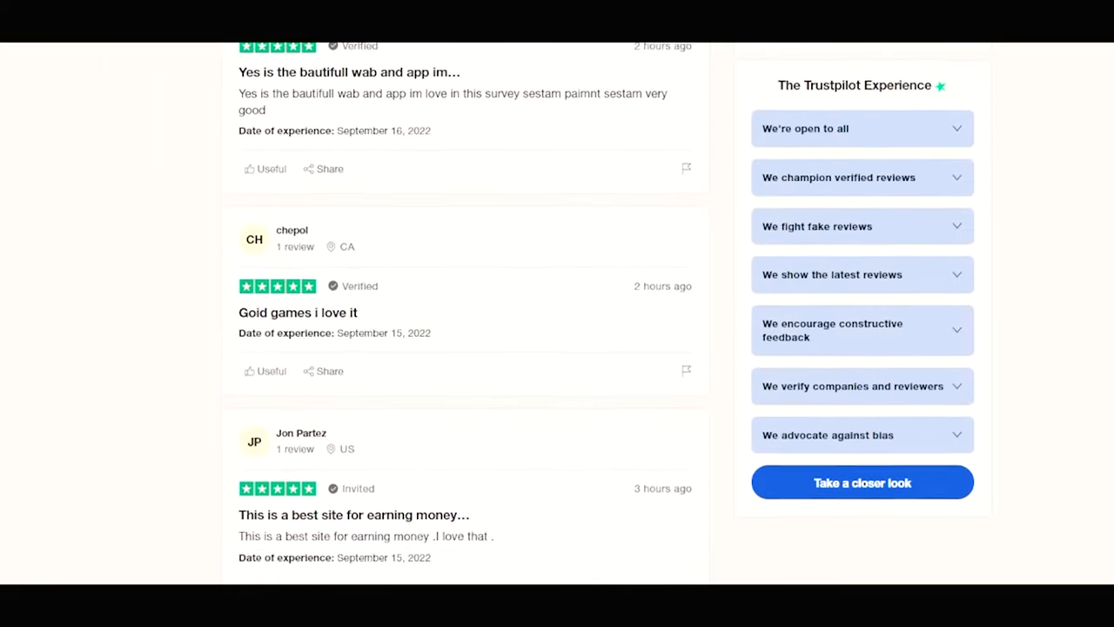
scroll("down", 3)
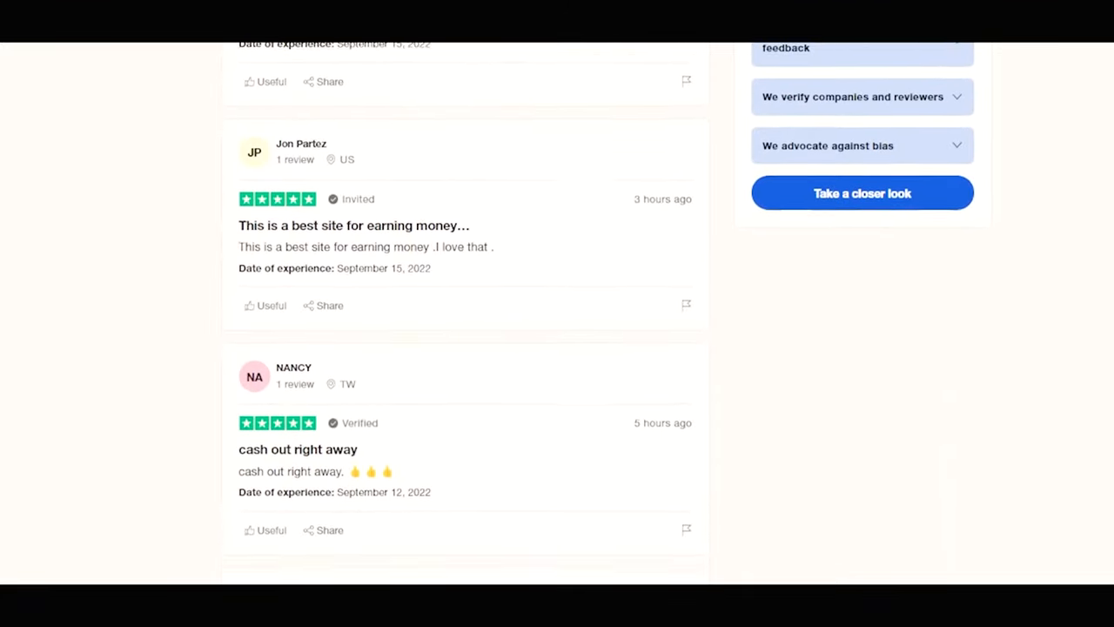
scroll("down", 3)
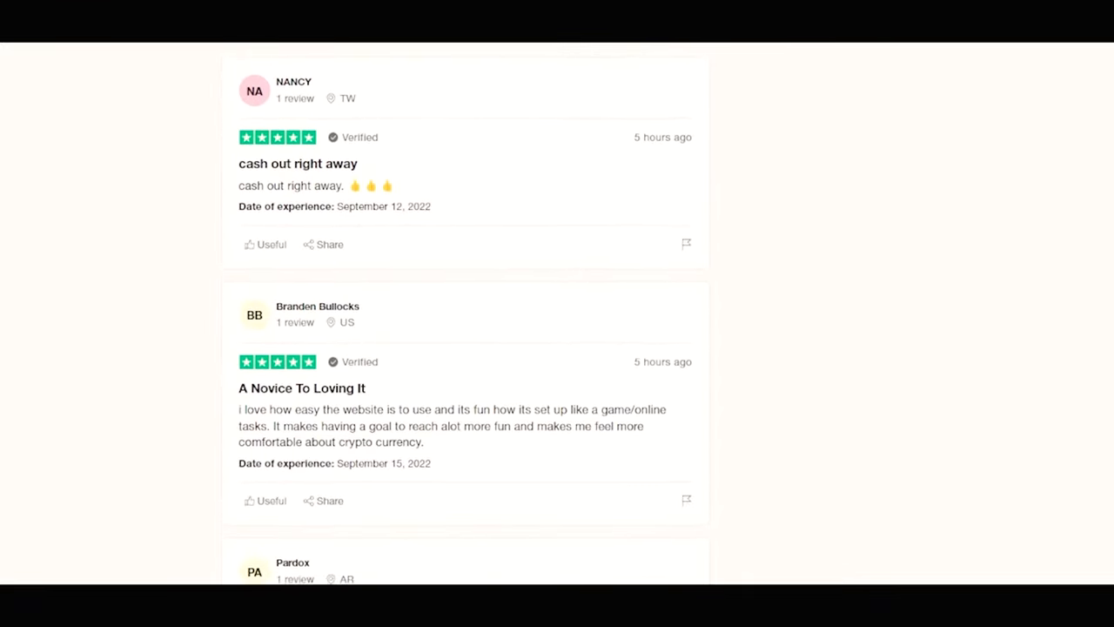
scroll("down", 3)
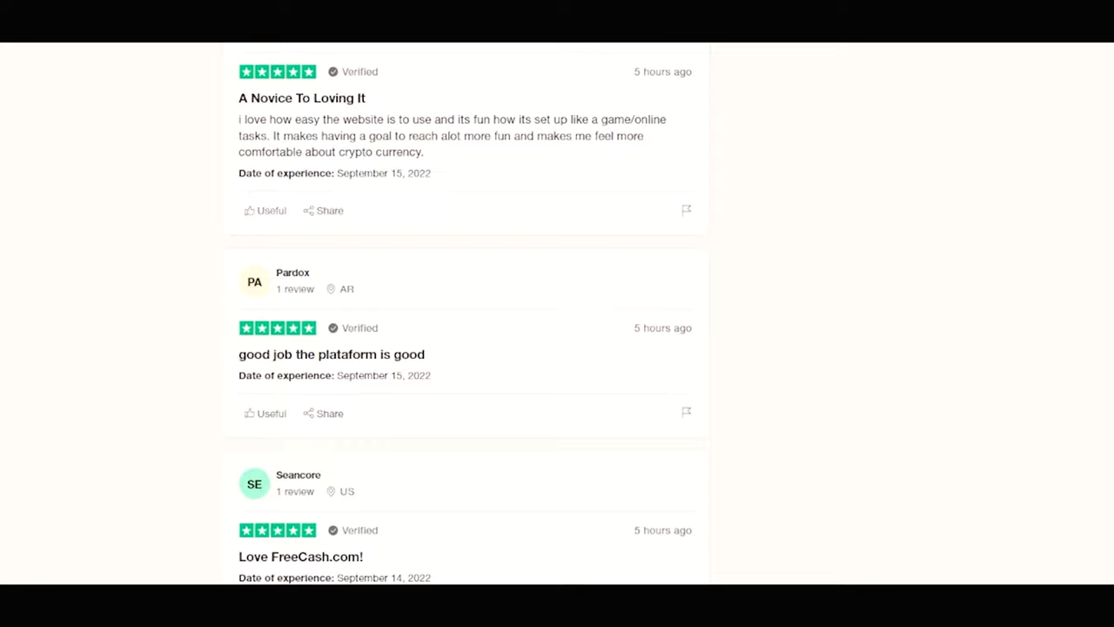
scroll("down", 3)
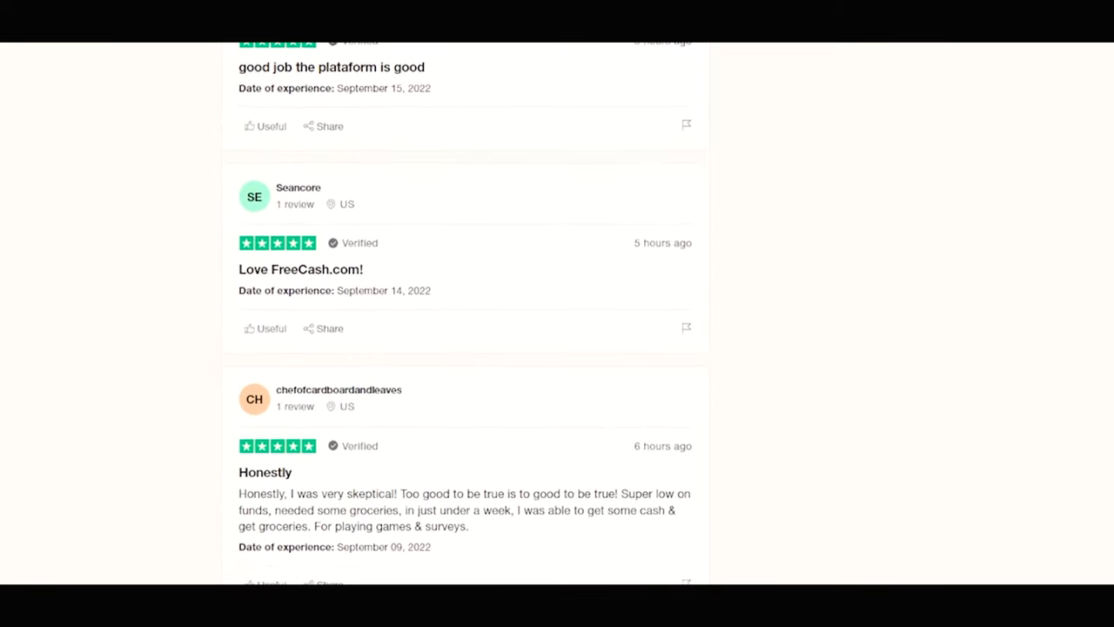
scroll("down", 3)
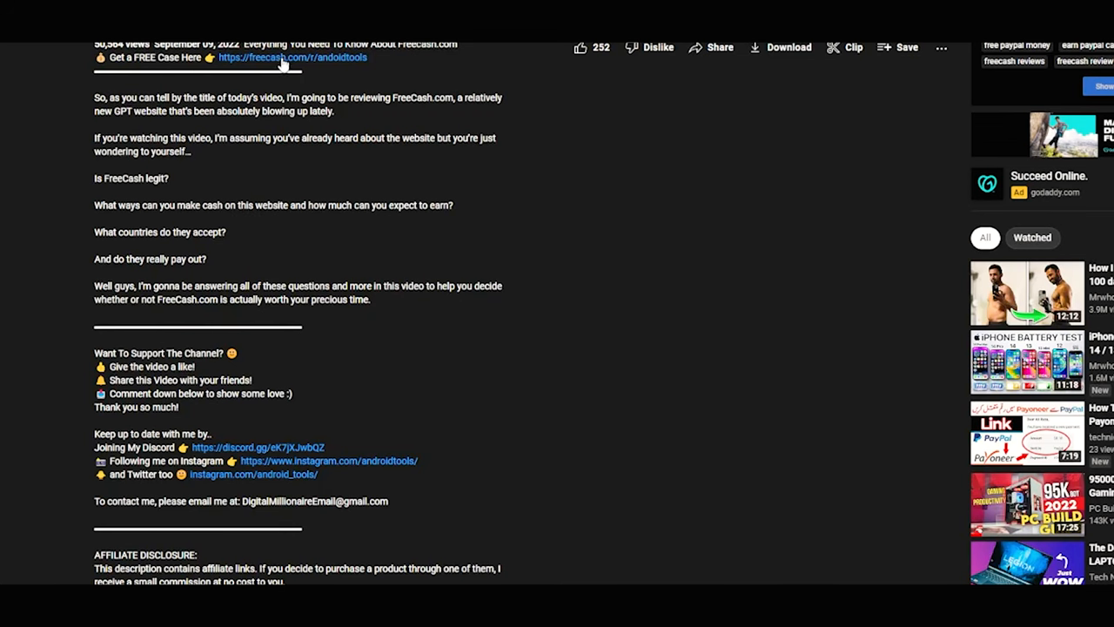
Follow the freecash.com link from the video description and sign up with Steam
left_click(293, 57)
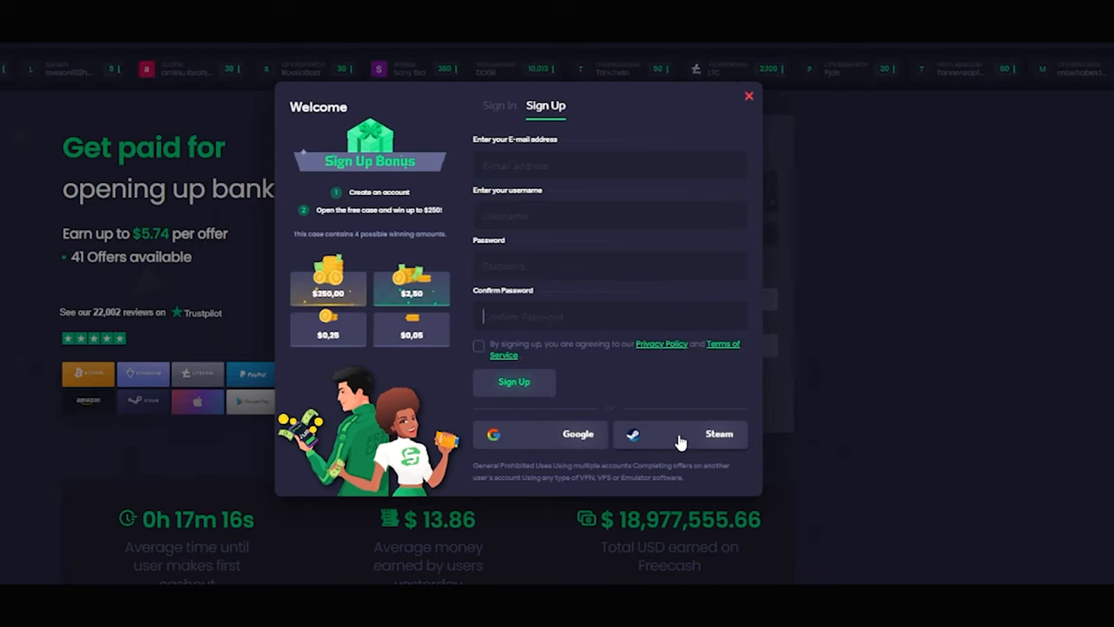
left_click(748, 95)
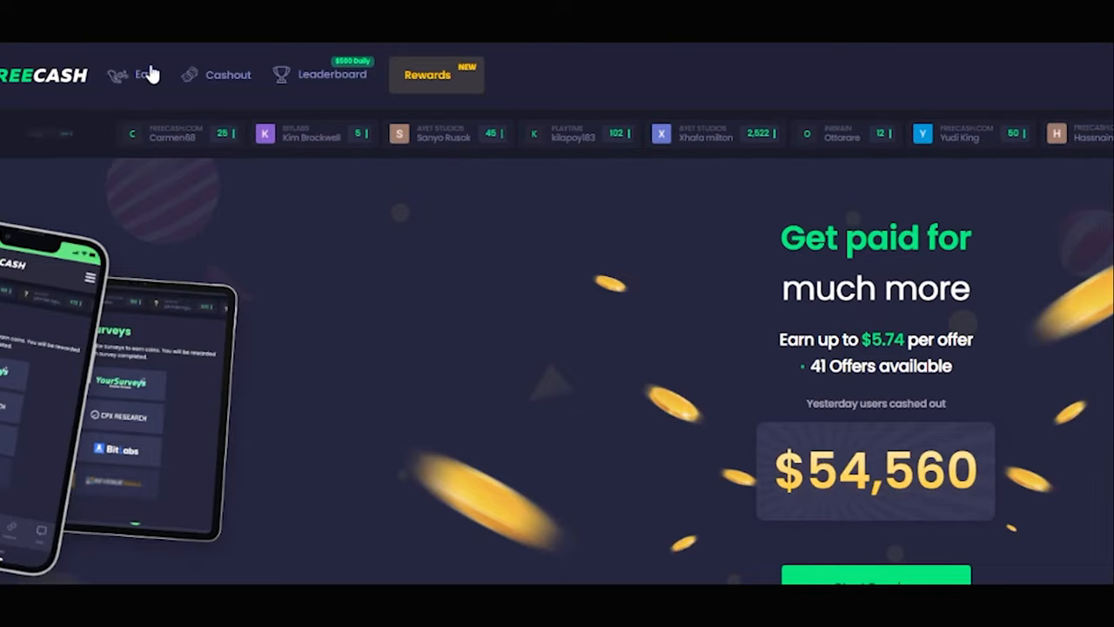
Open the MyGym iOS offer from the earn page, start it, and send its link to the phone
left_click(135, 74)
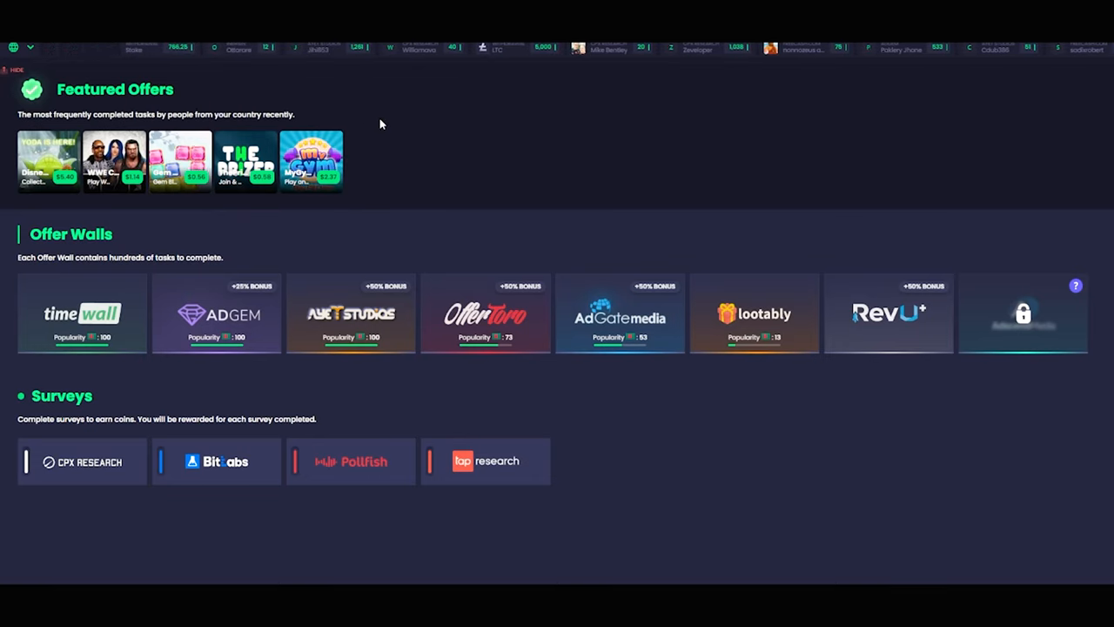
mouse_move(379, 195)
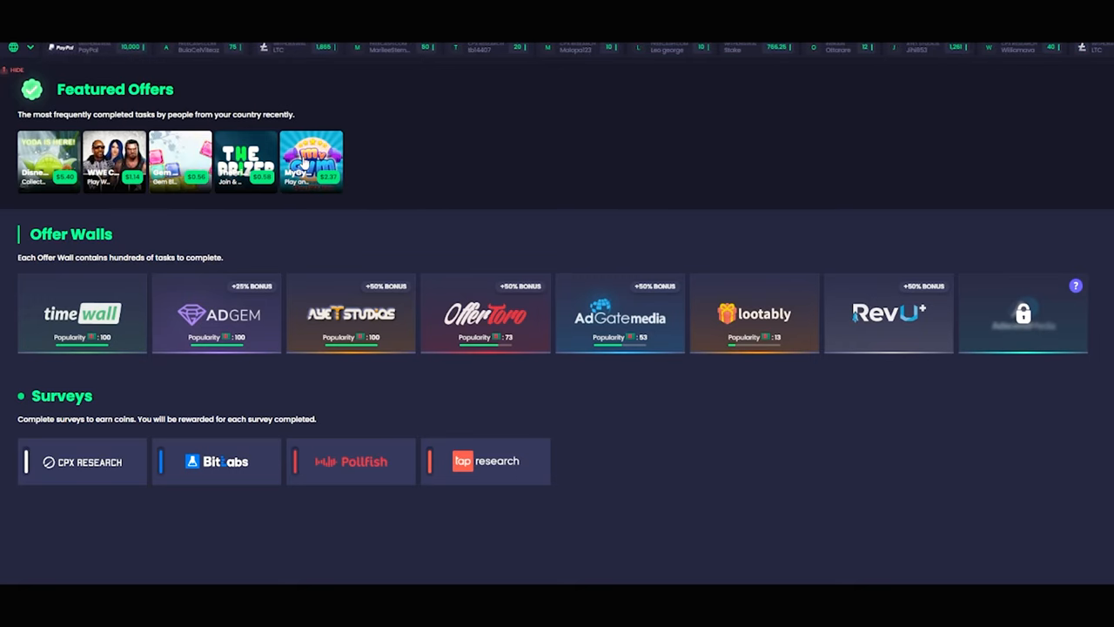
left_click(310, 161)
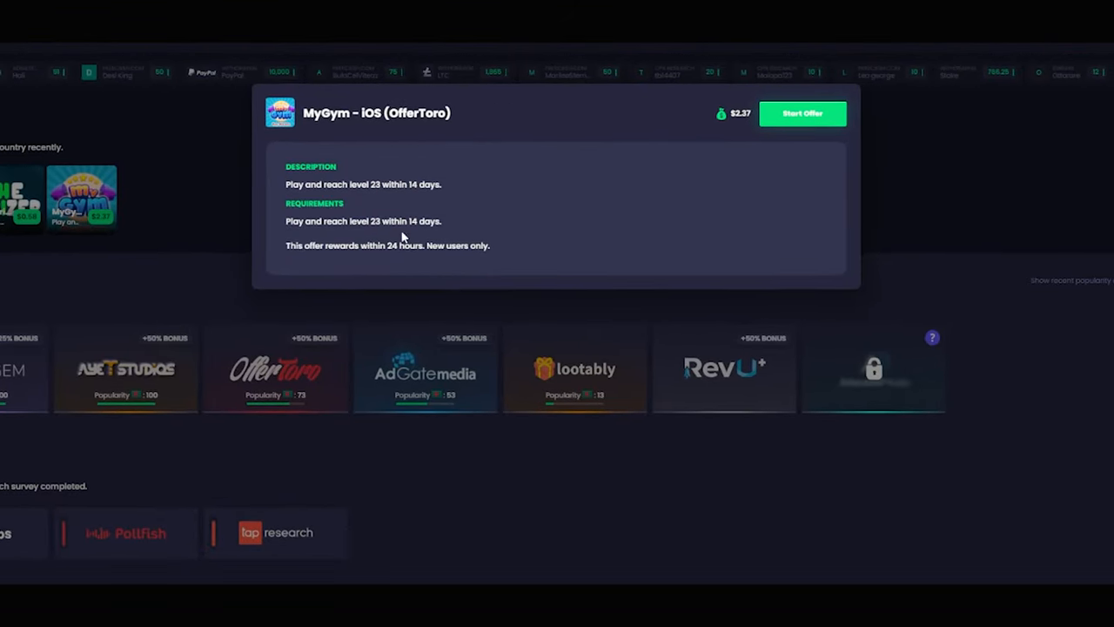
mouse_move(485, 198)
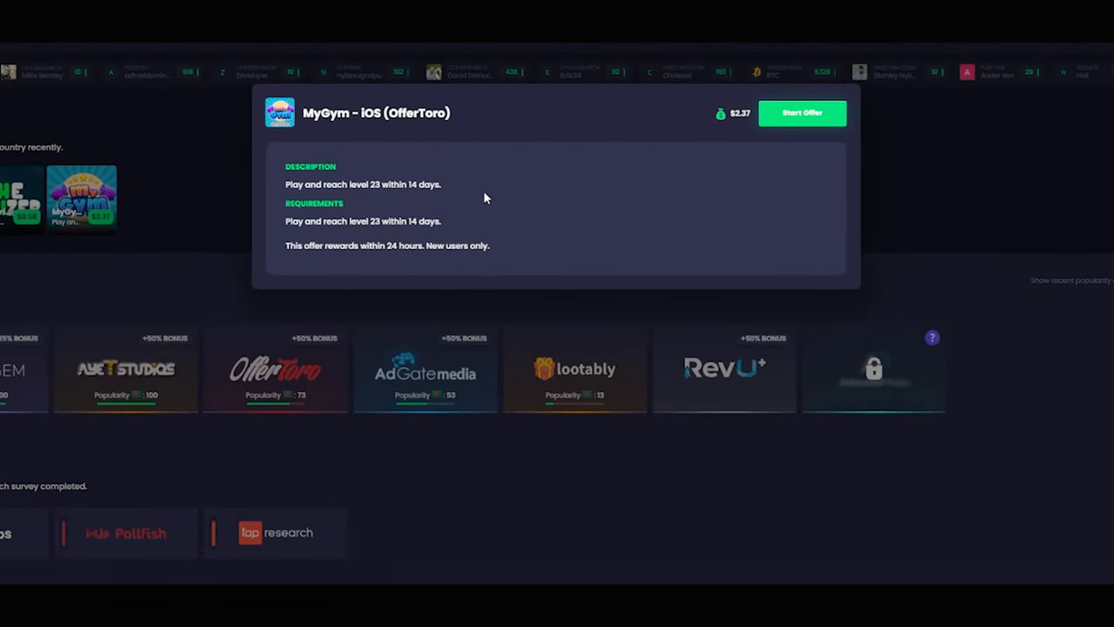
left_click(801, 113)
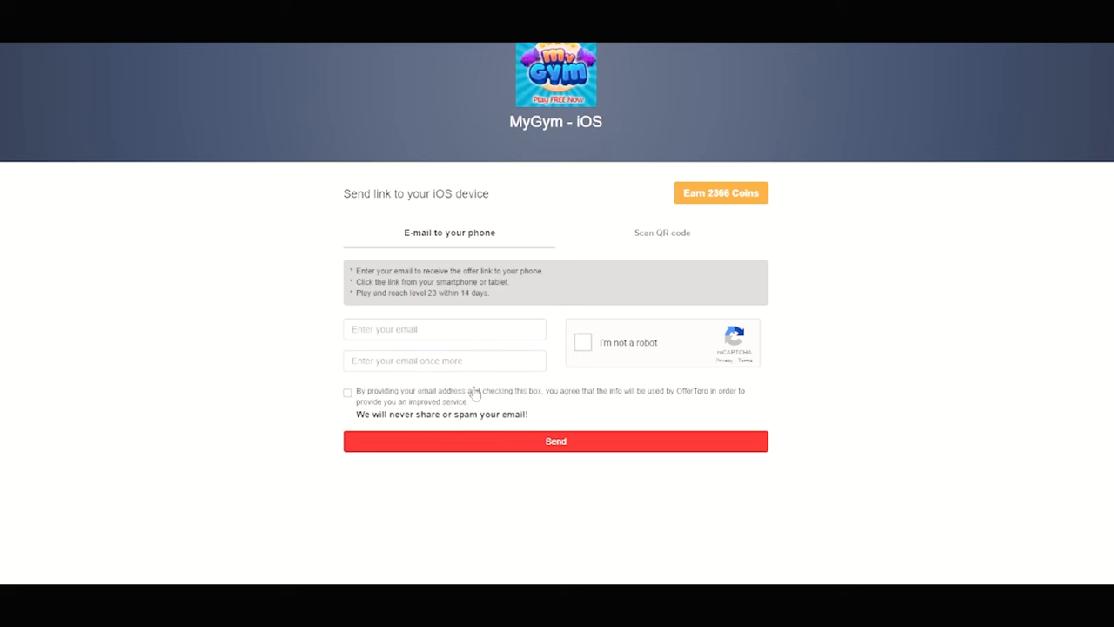
left_click(555, 441)
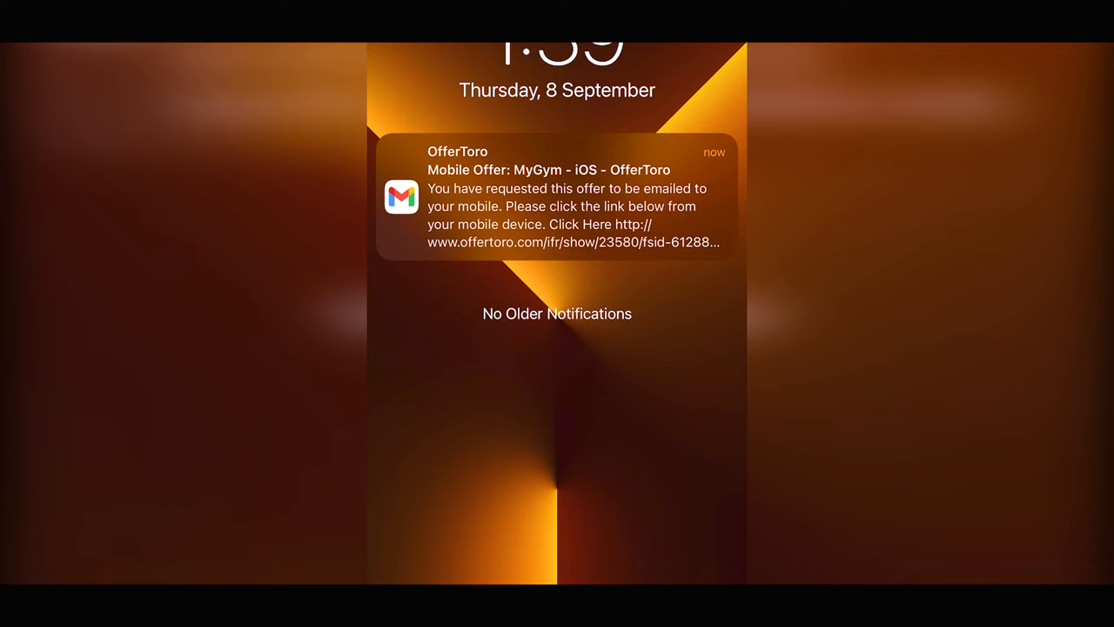
Open the OfferToro Gmail notification for the MyGym offer on the iPhone lock screen
left_click(557, 196)
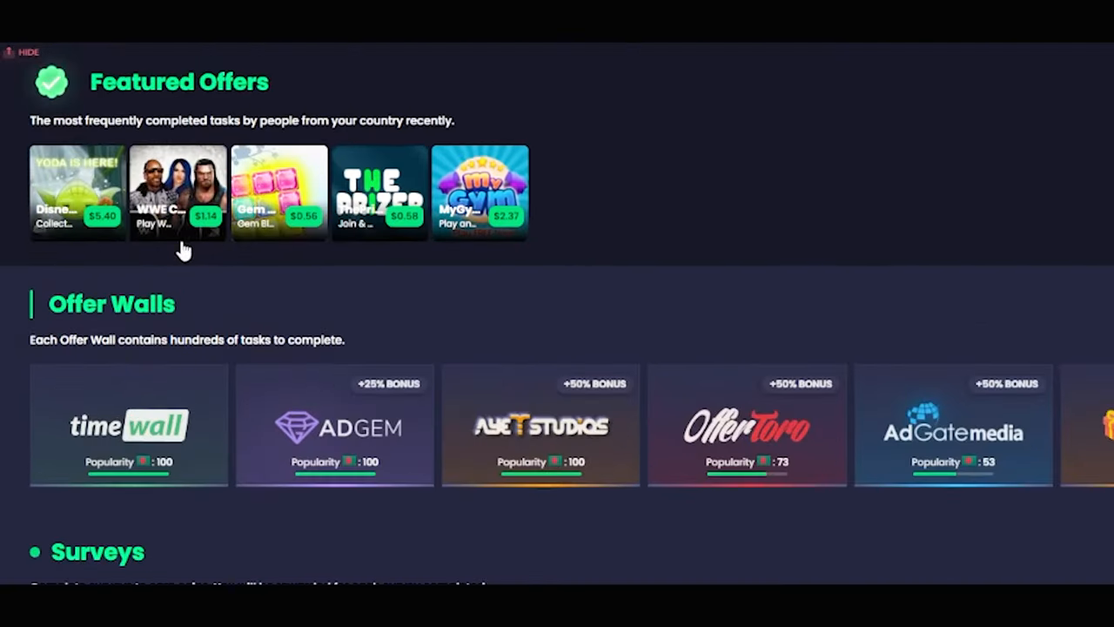
Open the Disney Emoji Blitz featured offer's details popup, read its requirements, and close it
left_click(78, 192)
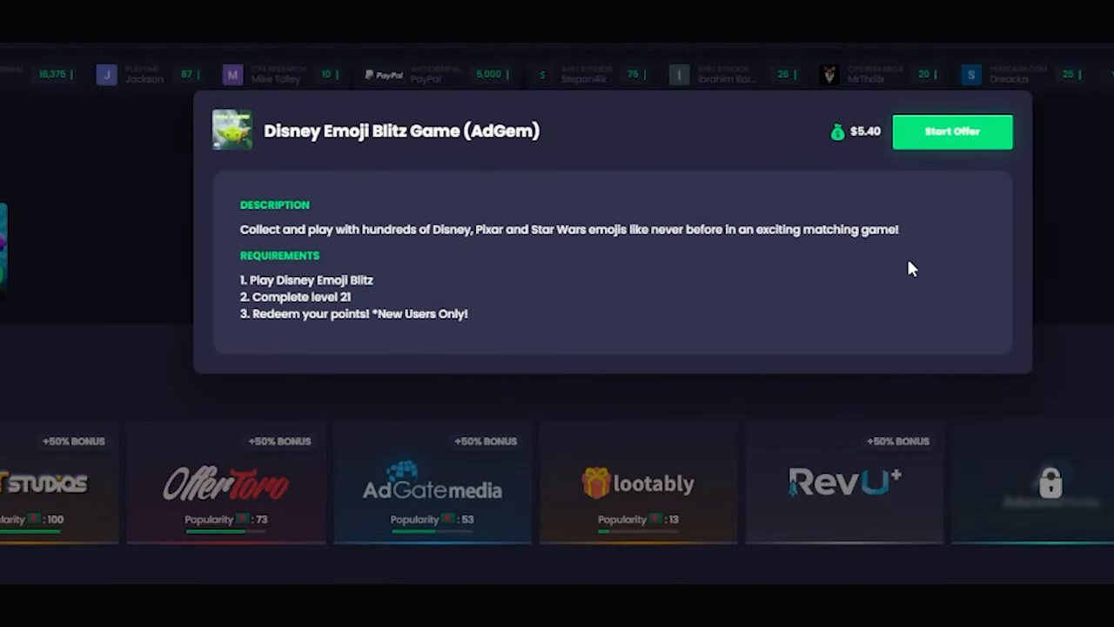
mouse_move(952, 131)
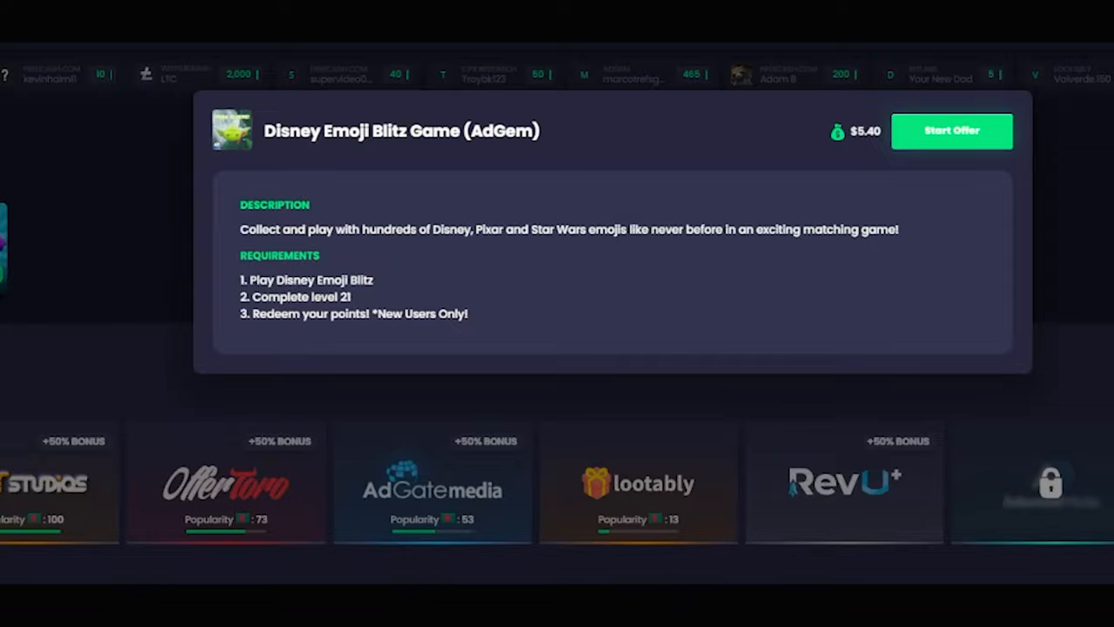
left_click(951, 131)
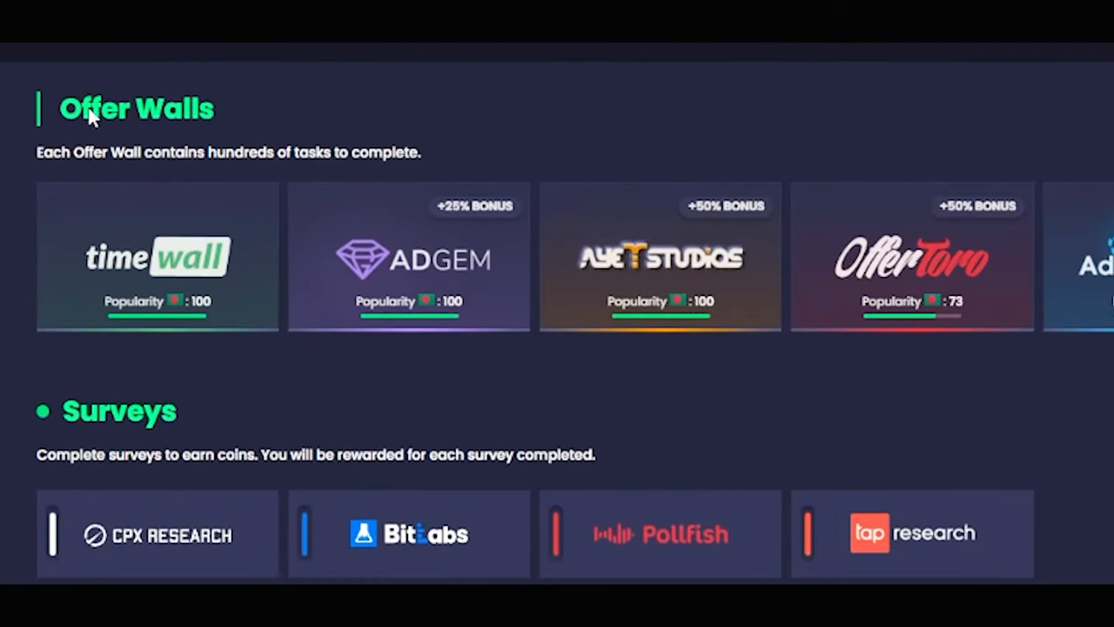
mouse_move(92, 228)
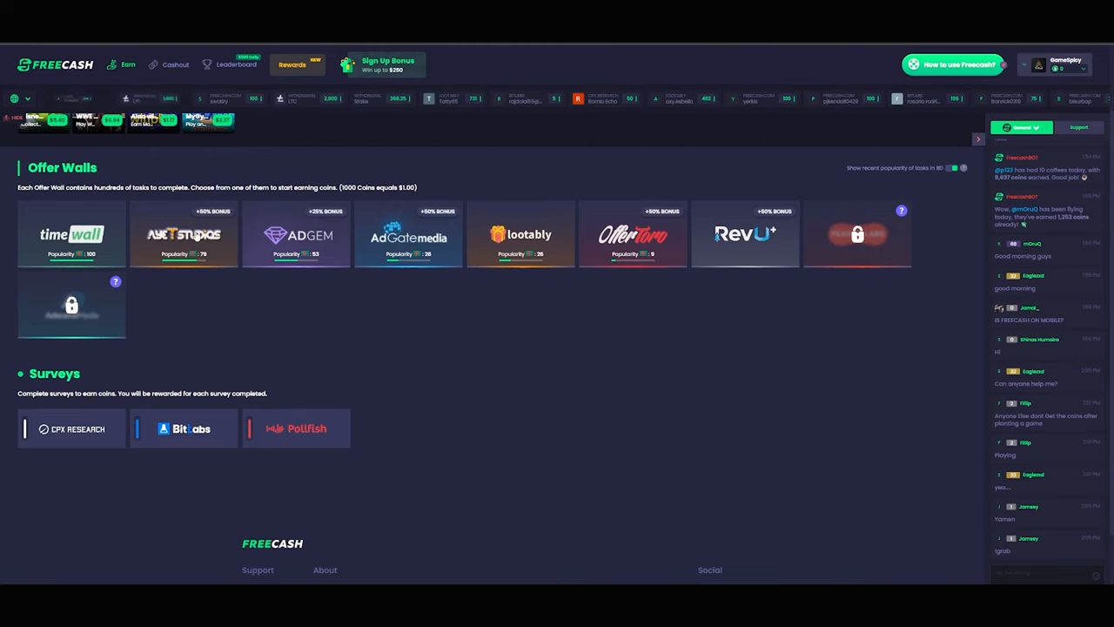
left_click(183, 235)
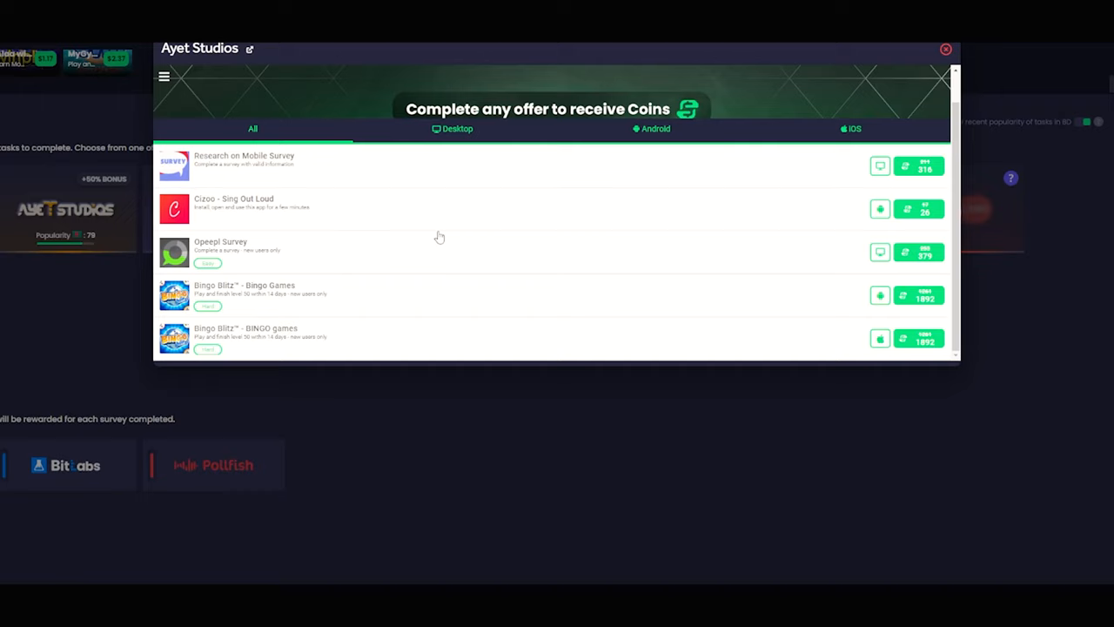
left_click(657, 129)
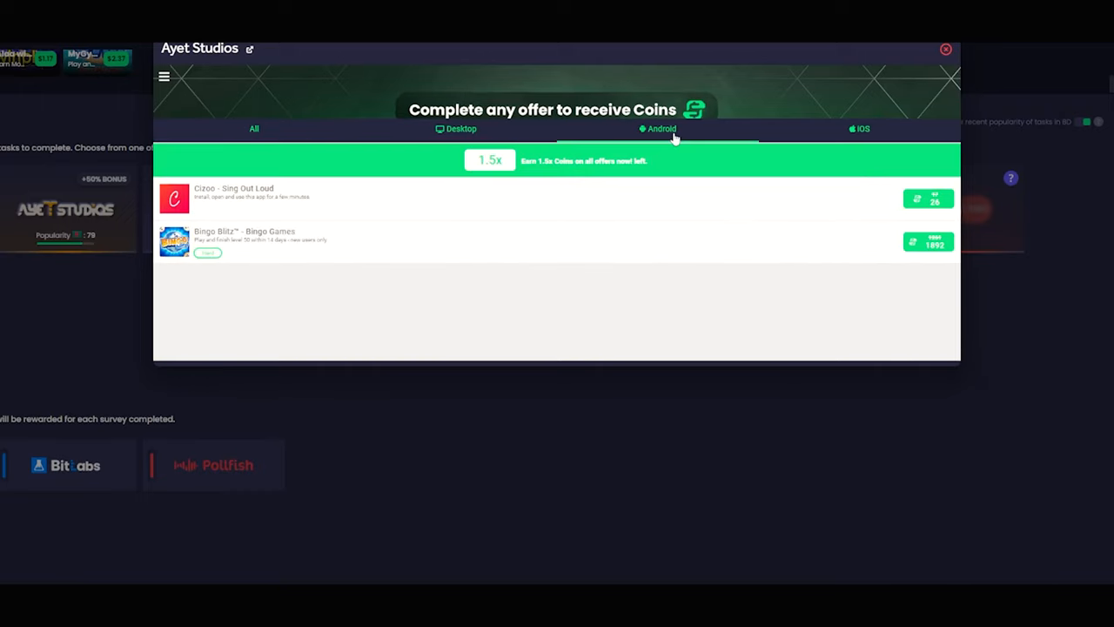
left_click(863, 129)
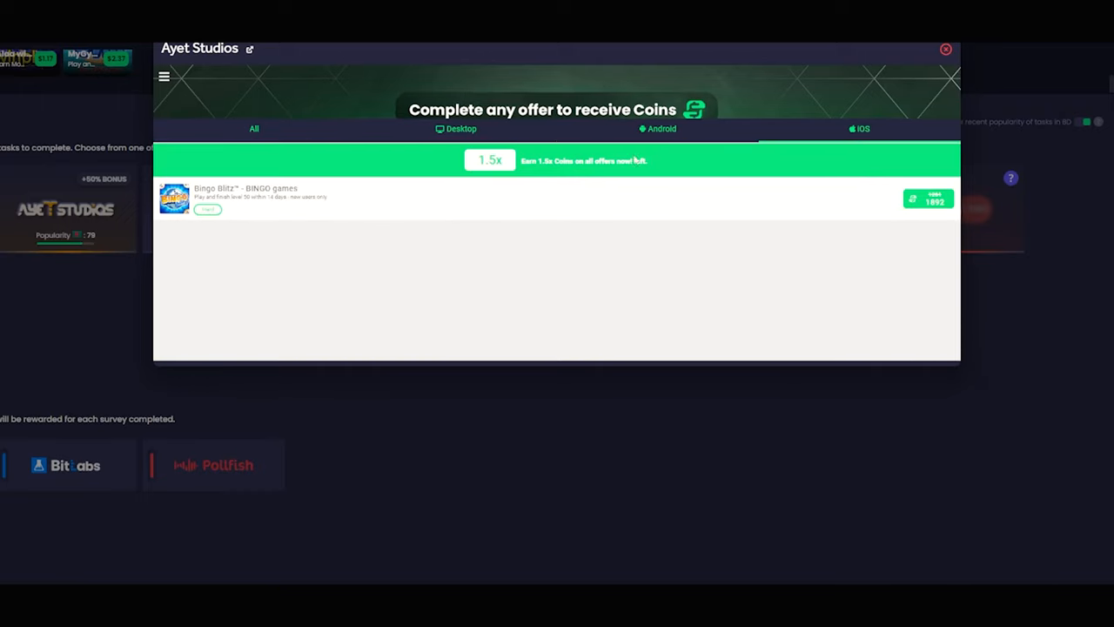
left_click(662, 129)
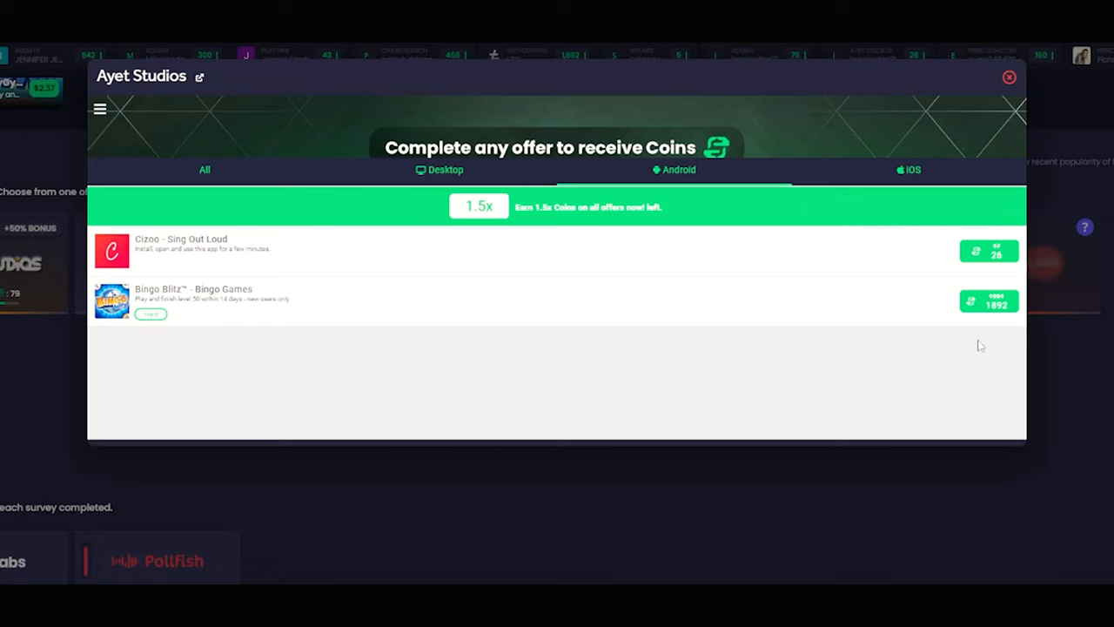
left_click(204, 169)
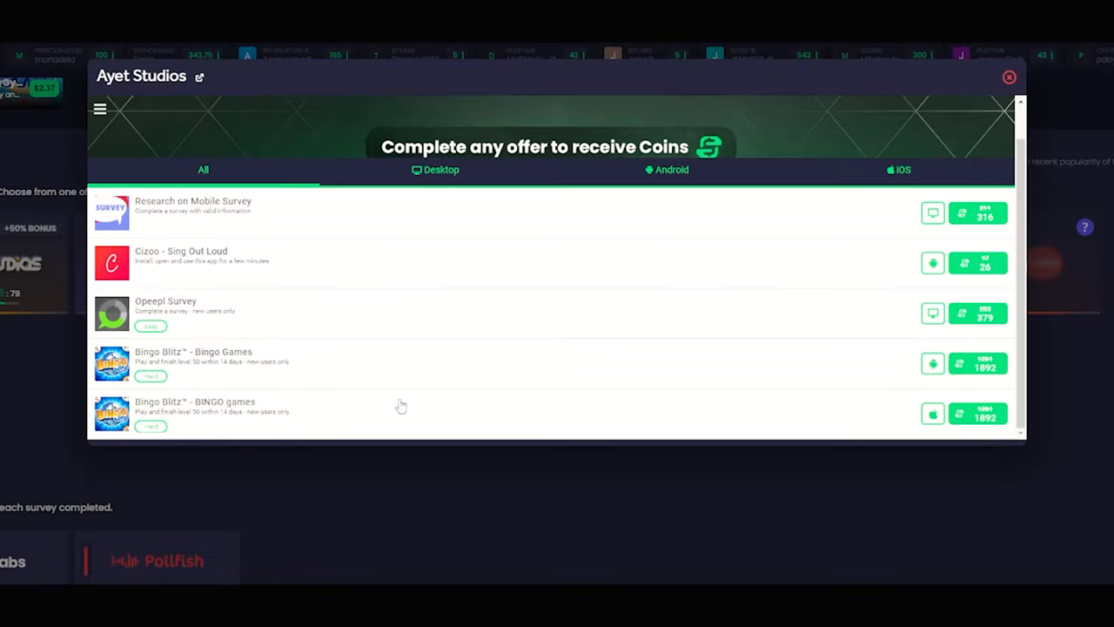
left_click(666, 170)
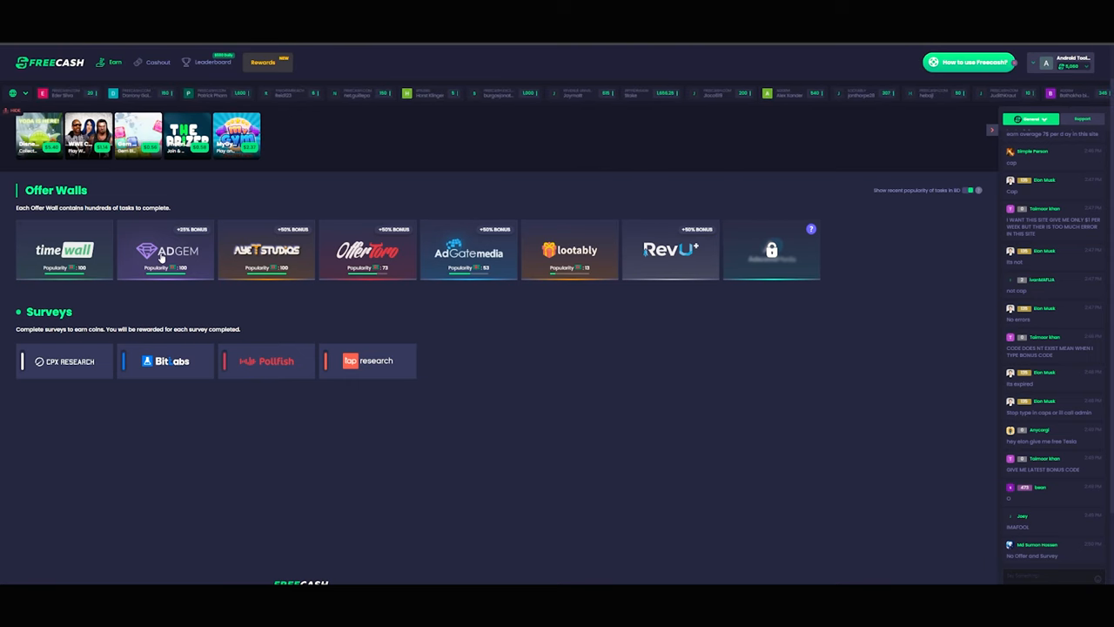
Briefly open and close the AdGem wall, then reach the PayPal $5–$200 cashout page
left_click(165, 249)
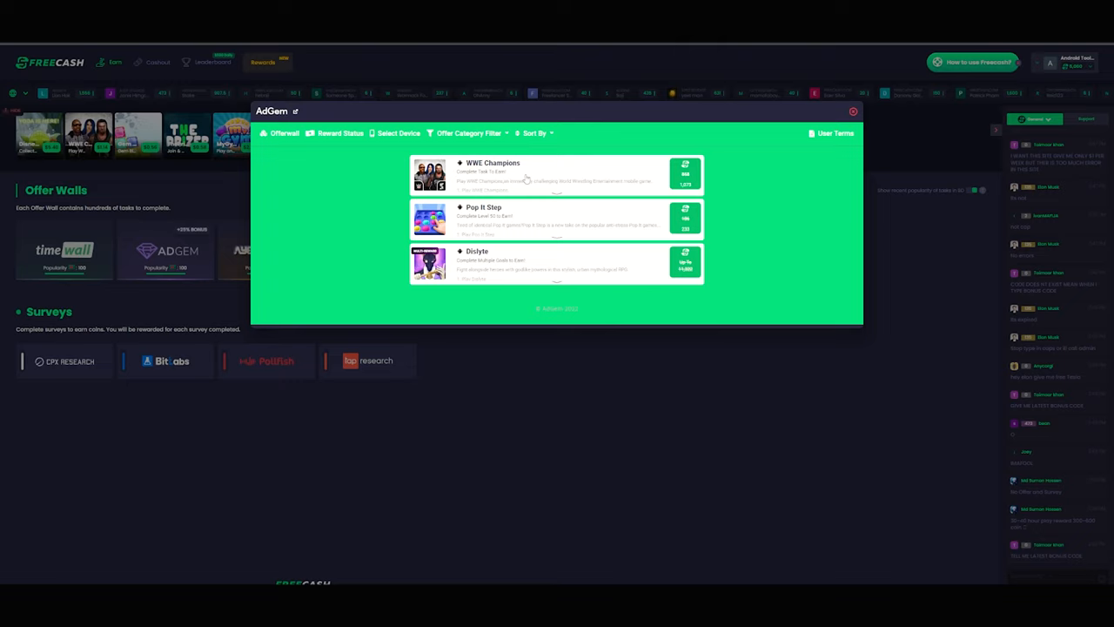
left_click(852, 112)
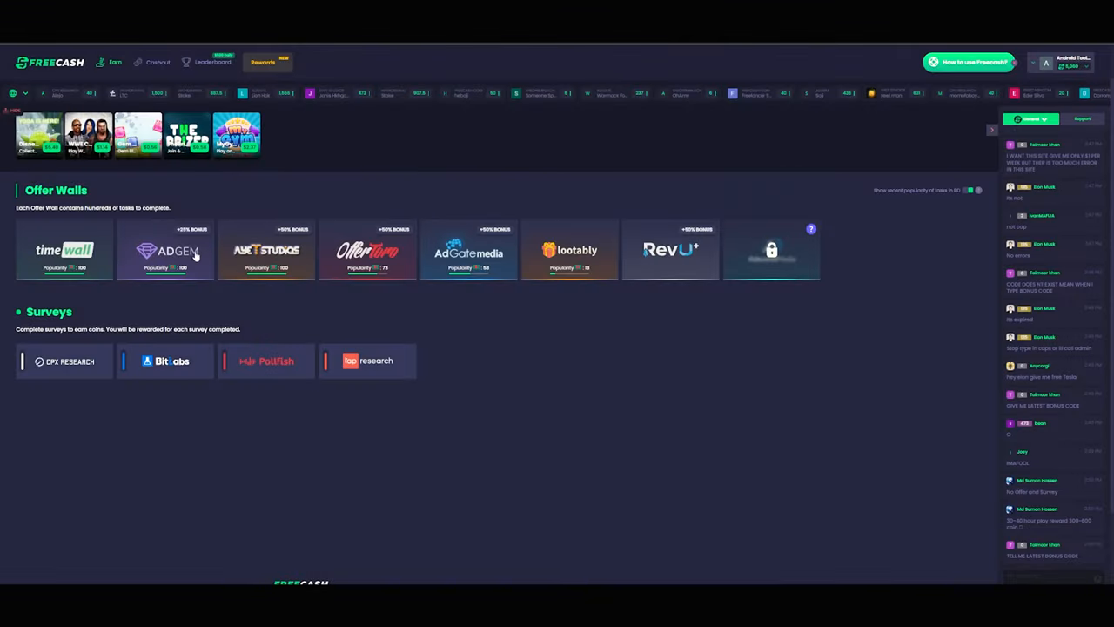
left_click(64, 250)
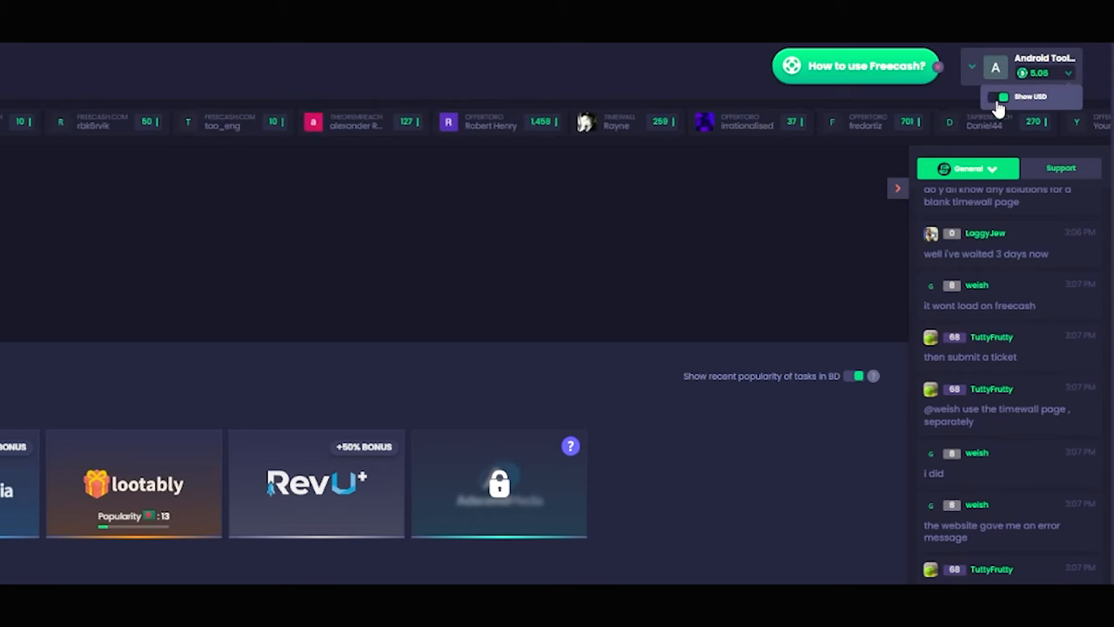
left_click(998, 97)
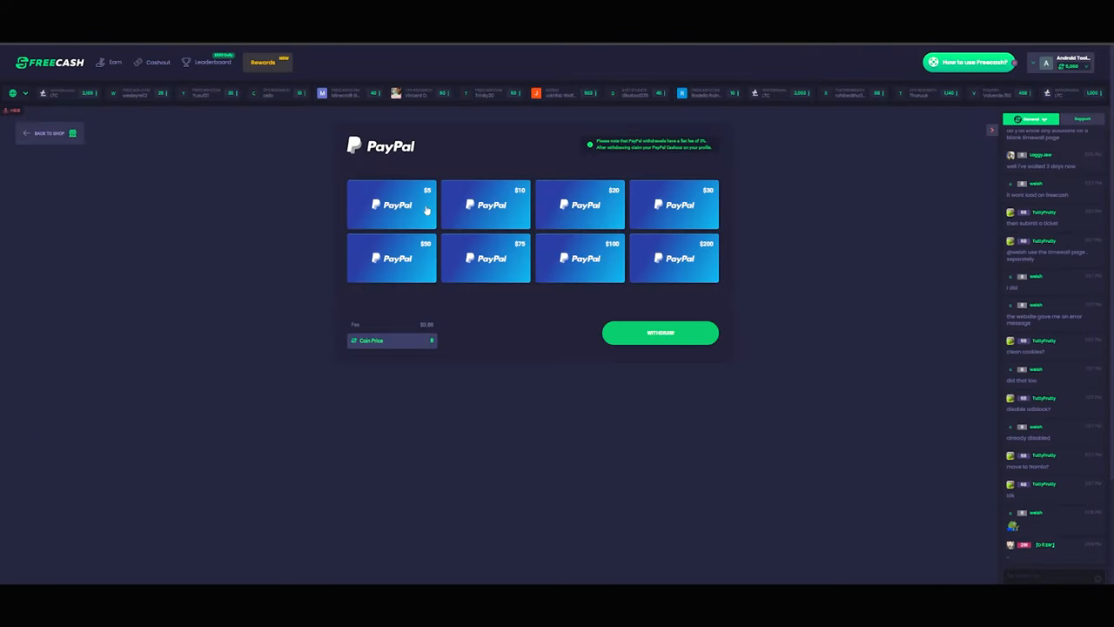
Withdraw the $5 PayPal reward and begin entering the PayPal email in the transfer form
left_click(391, 203)
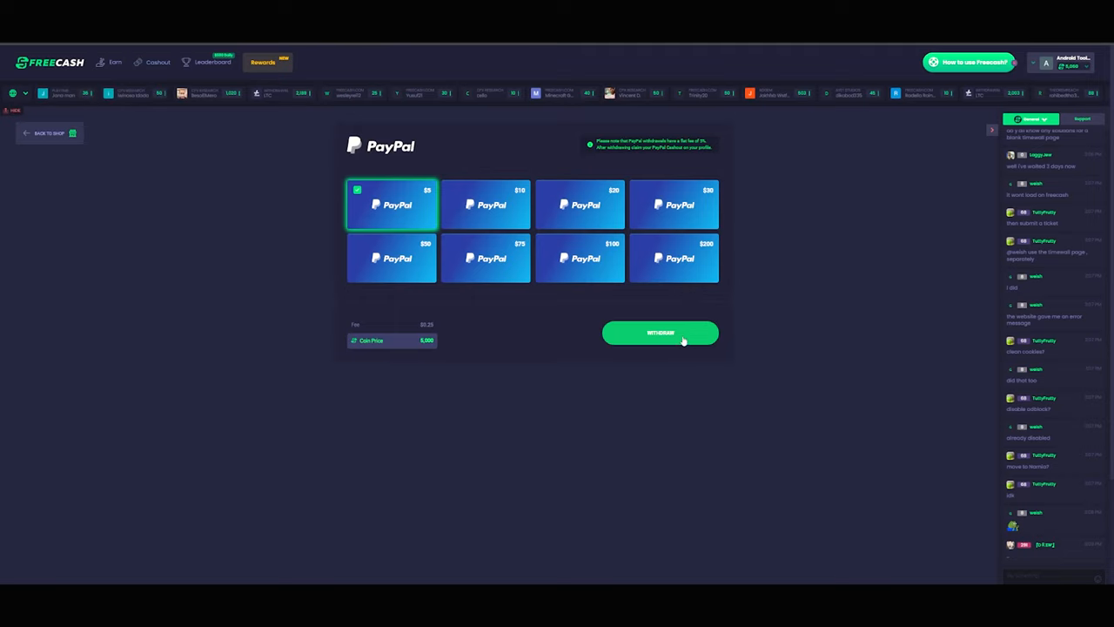
left_click(660, 333)
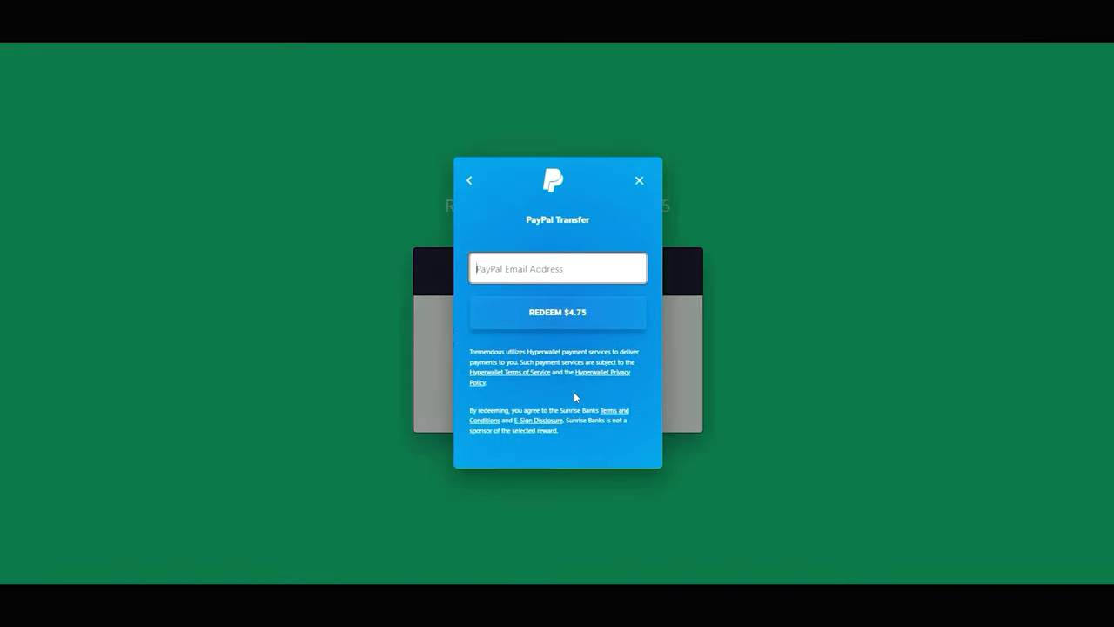
left_click(557, 312)
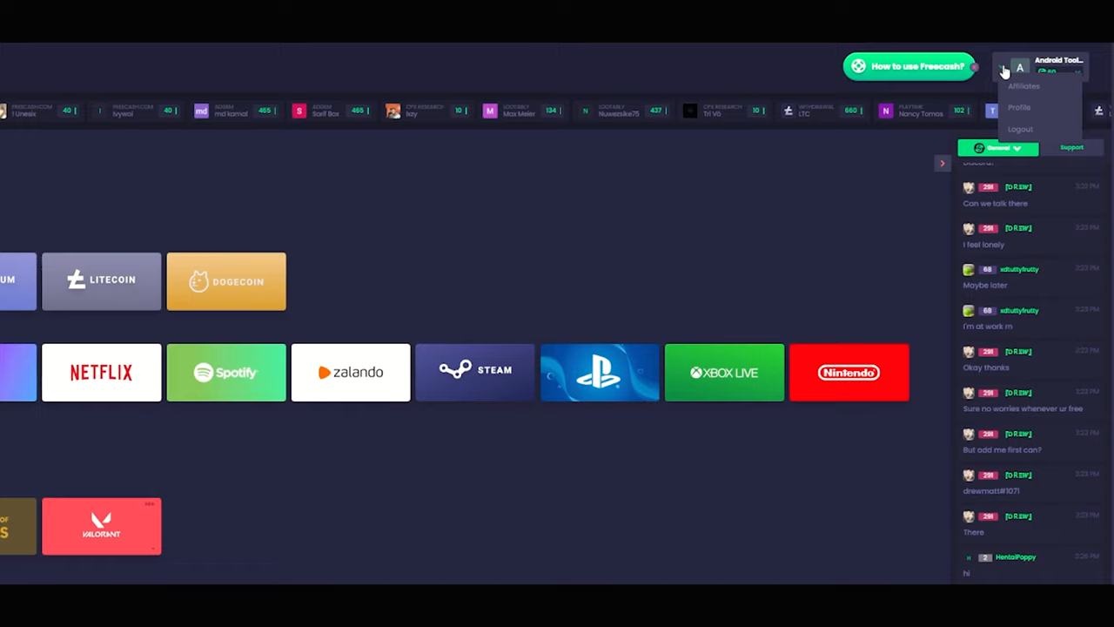
View the Affiliates referral window with zero referrals, then close it
left_click(1023, 86)
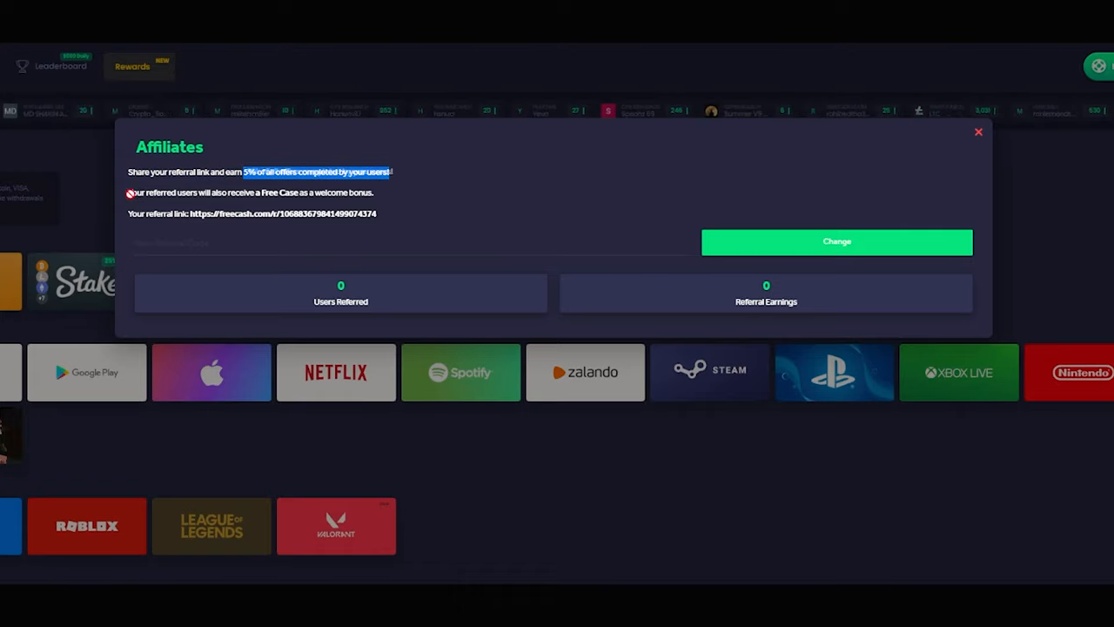
left_click(978, 131)
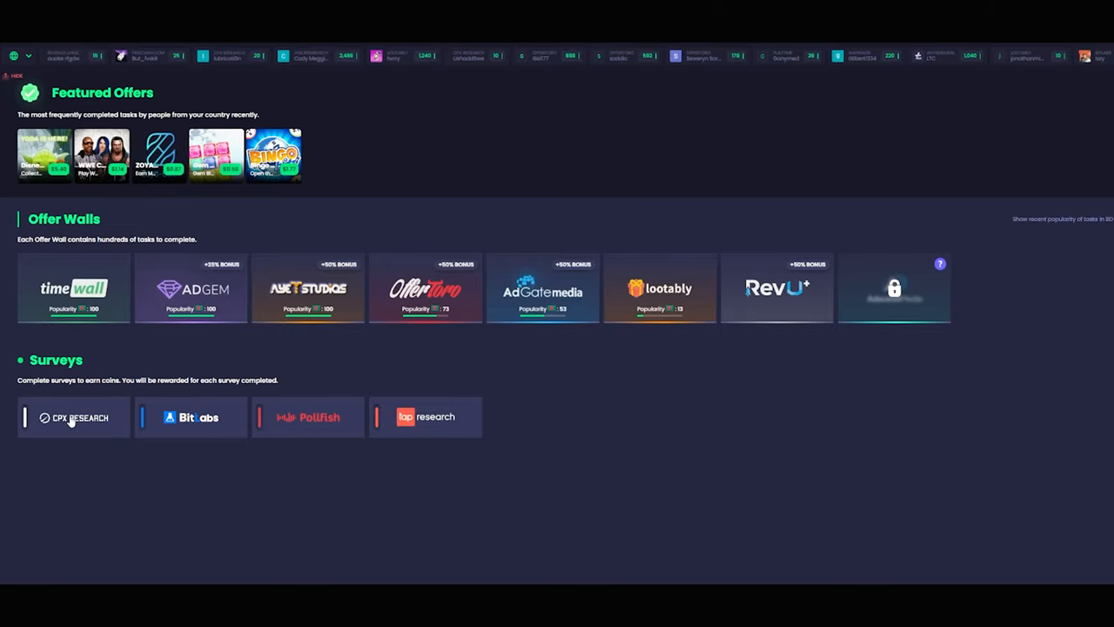
Open the OfferToro offer wall and scroll through its offers
left_click(190, 288)
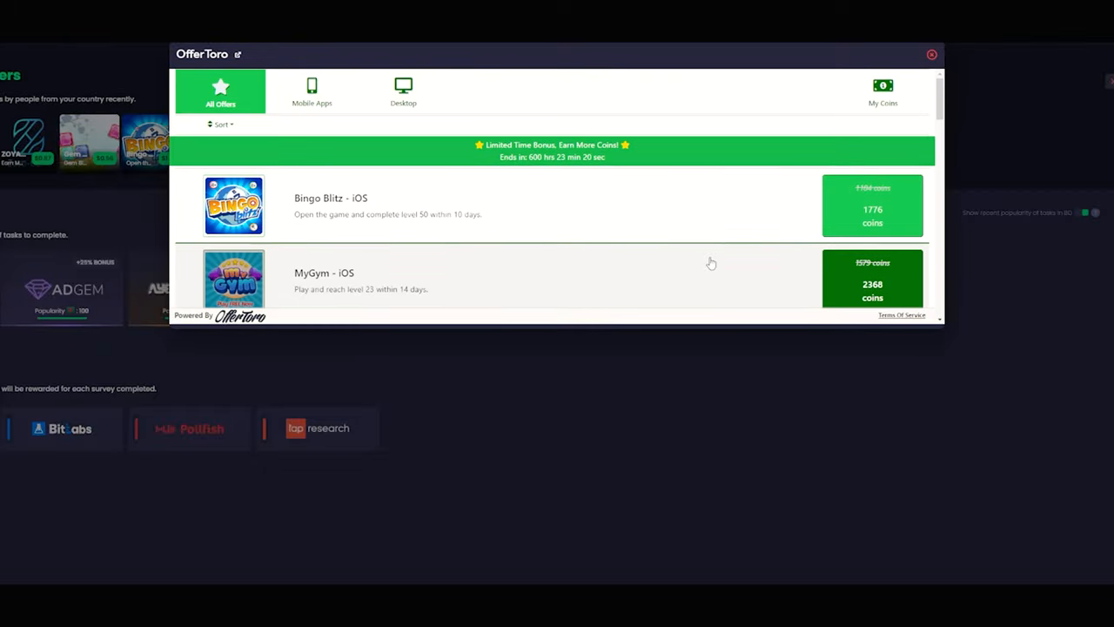
scroll("down", 3)
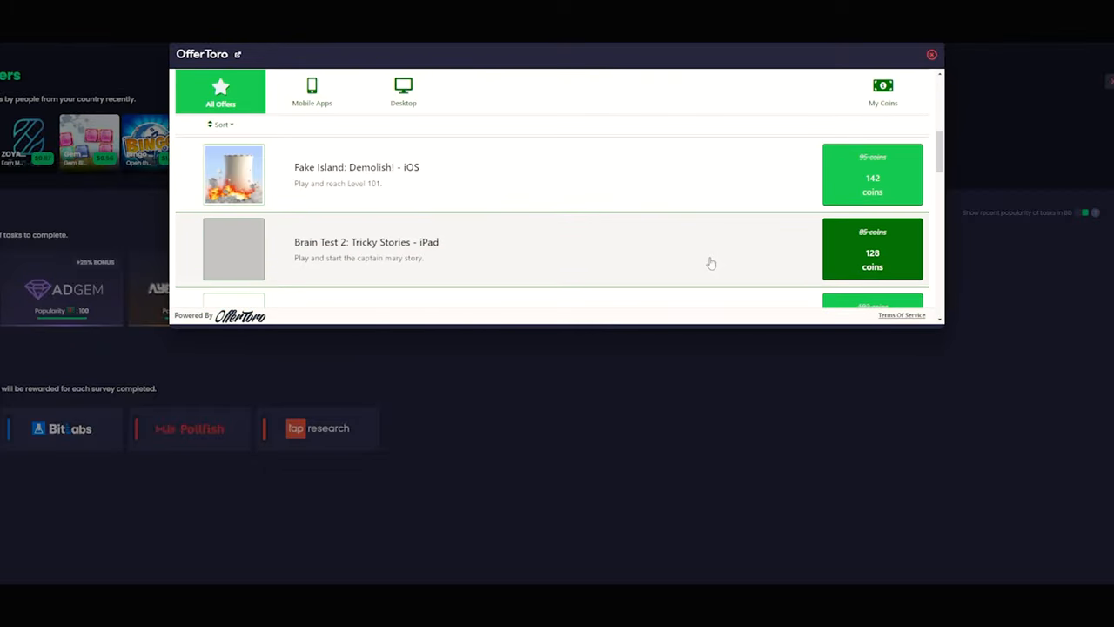
scroll("down", 3)
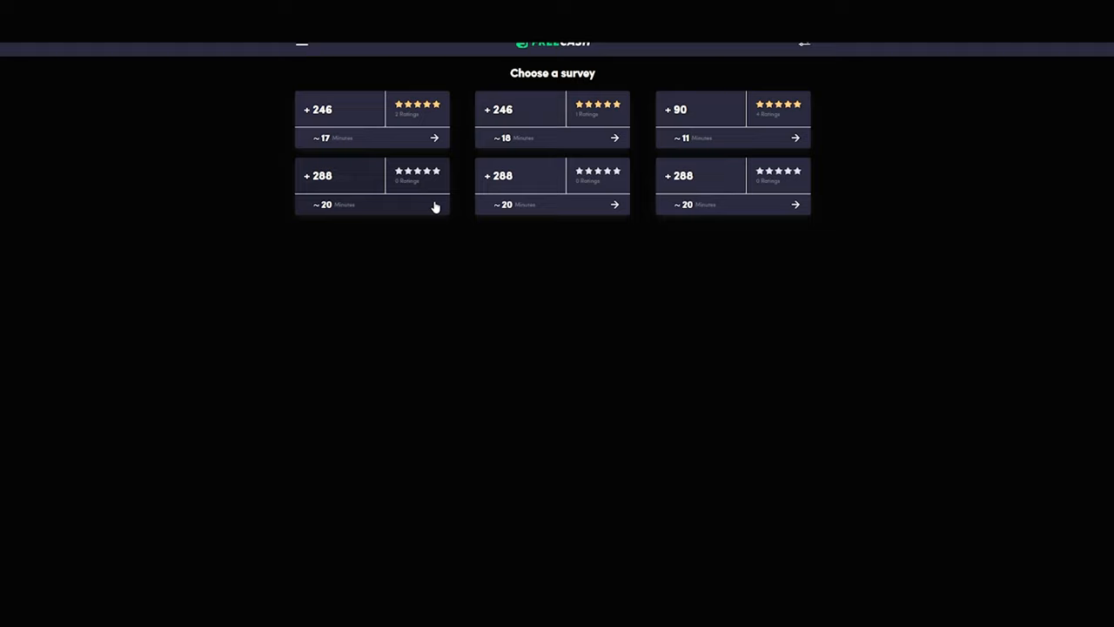
mouse_move(754, 50)
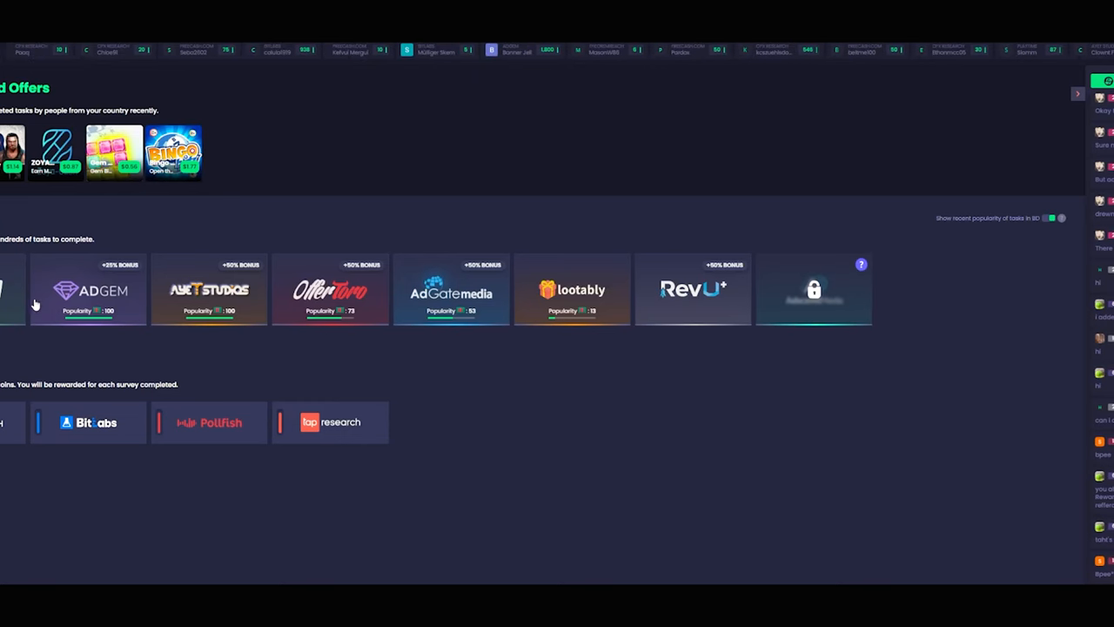
Open and close the AdGem wall, then reopen OfferToro and scroll its app offers
left_click(88, 289)
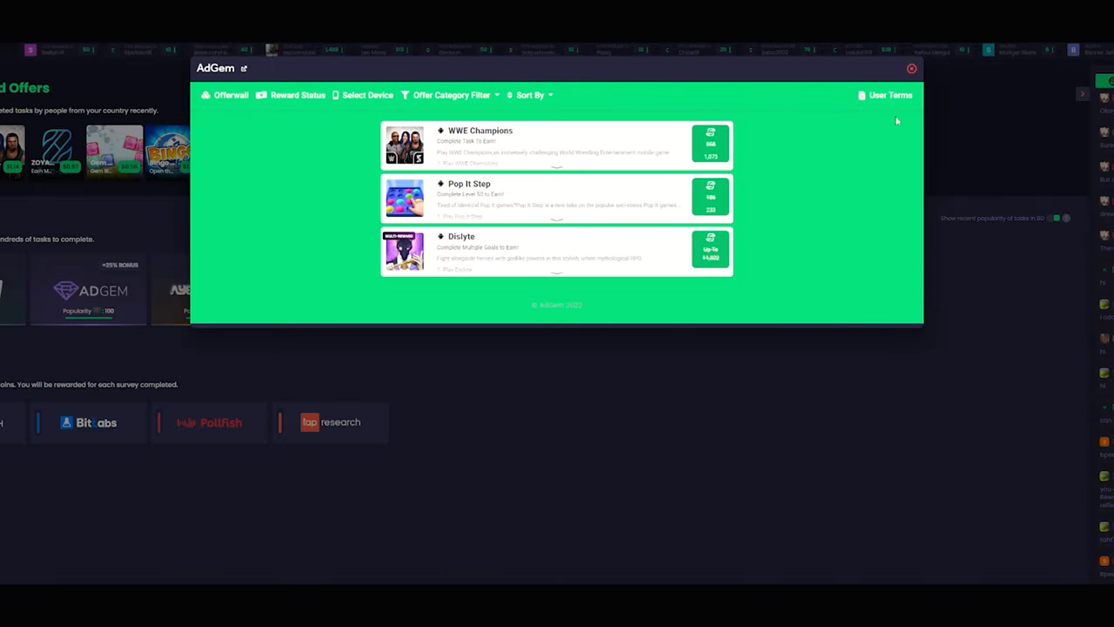
left_click(912, 68)
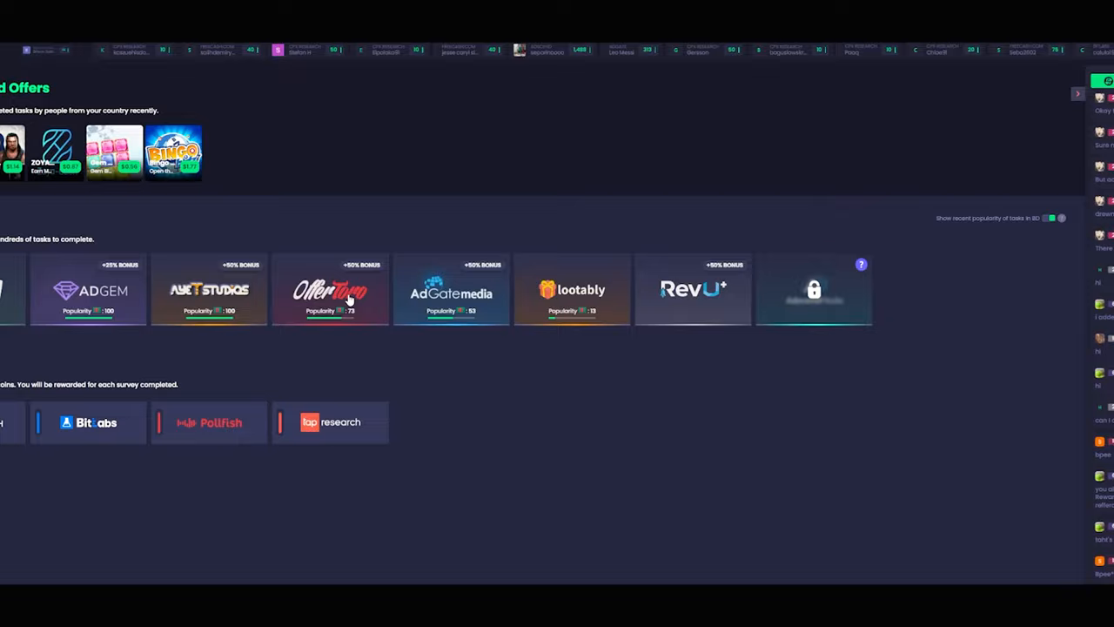
left_click(330, 290)
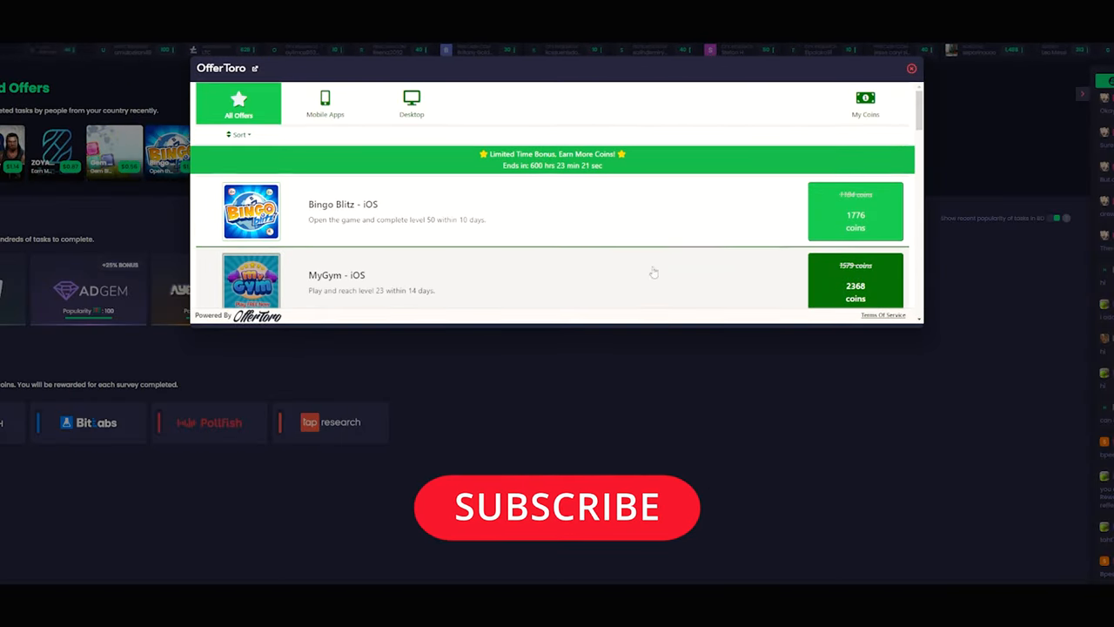
scroll("down", 3)
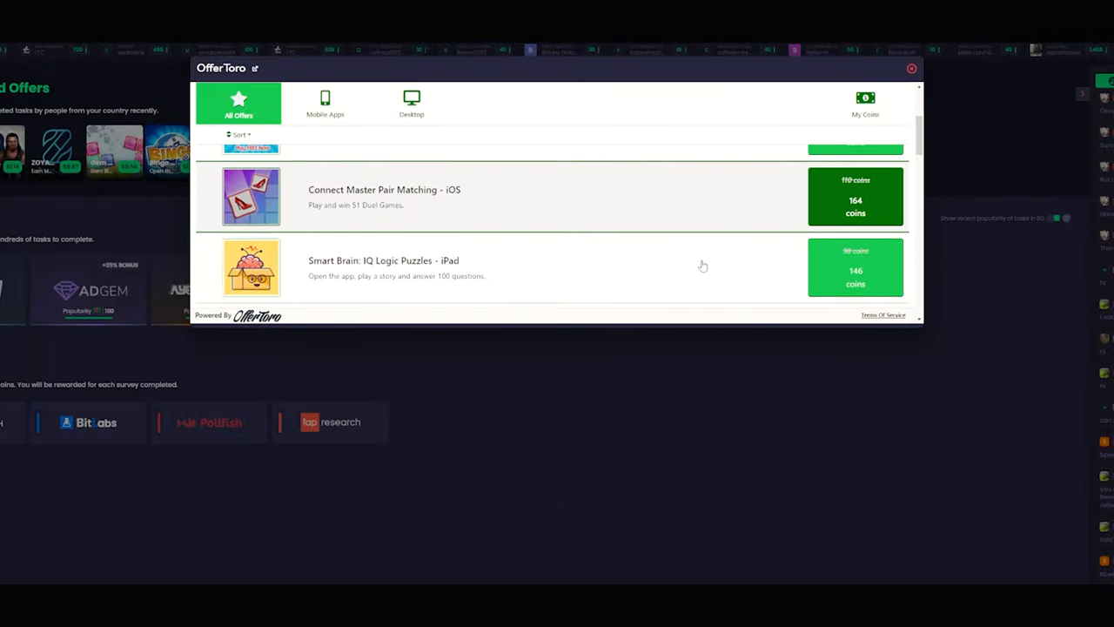